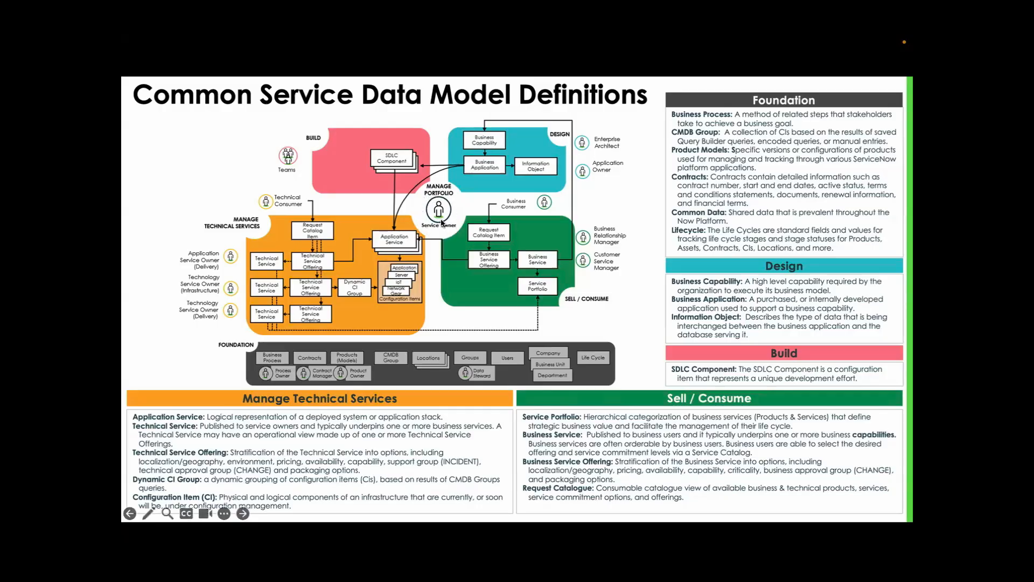
pyautogui.moveTo(418, 224)
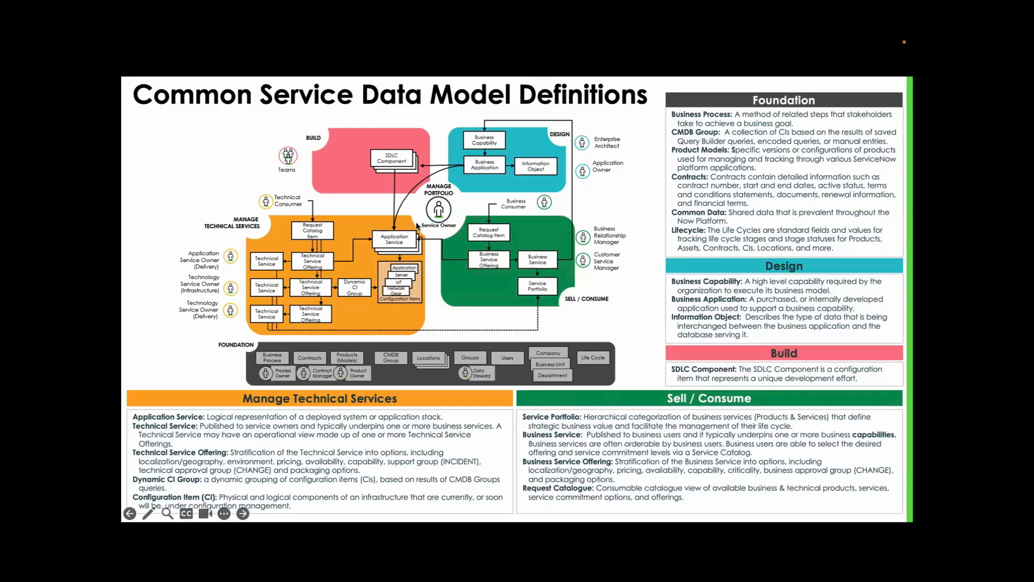
pyautogui.moveTo(498, 171)
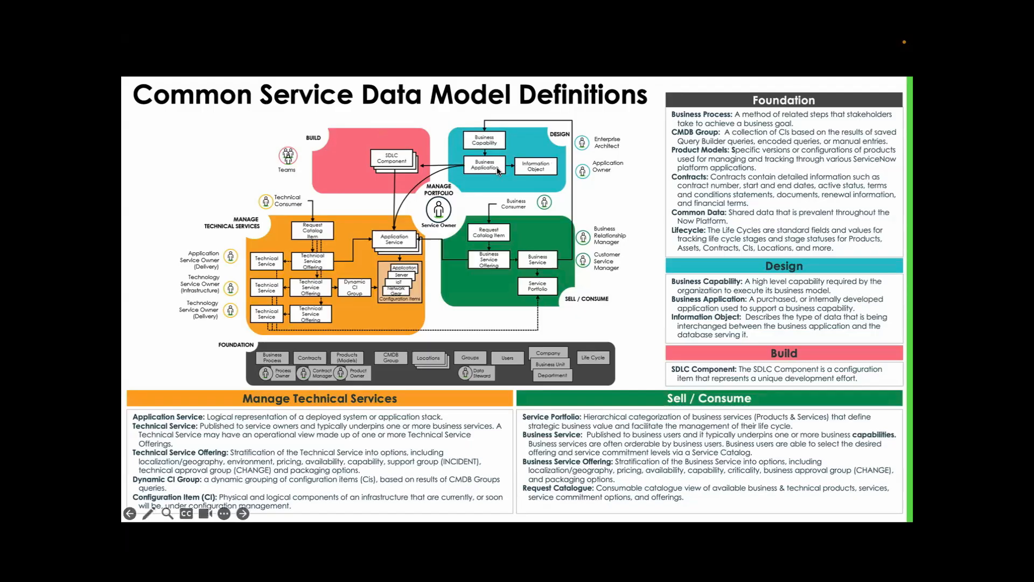
pyautogui.moveTo(437, 220)
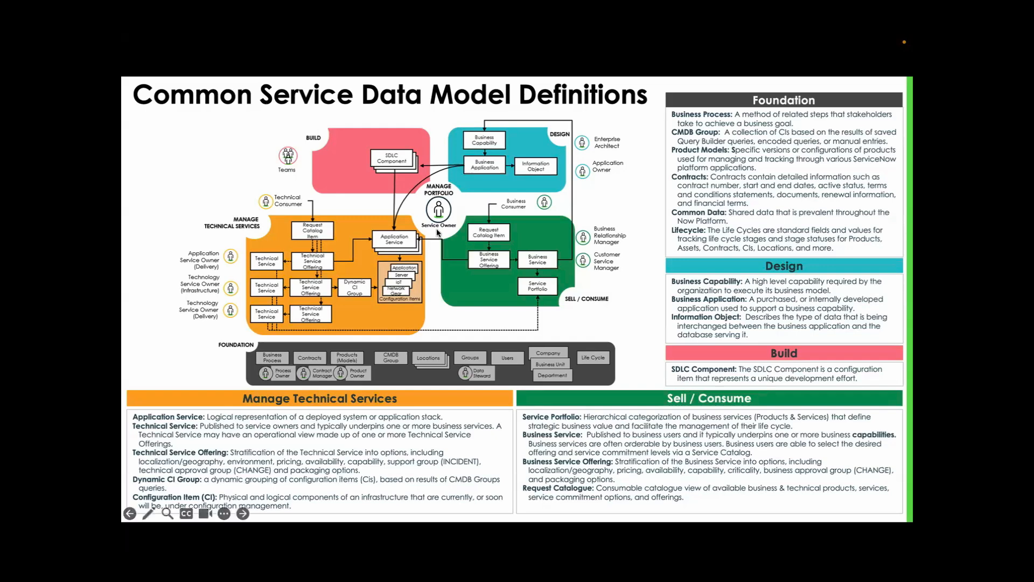
pyautogui.moveTo(338, 242)
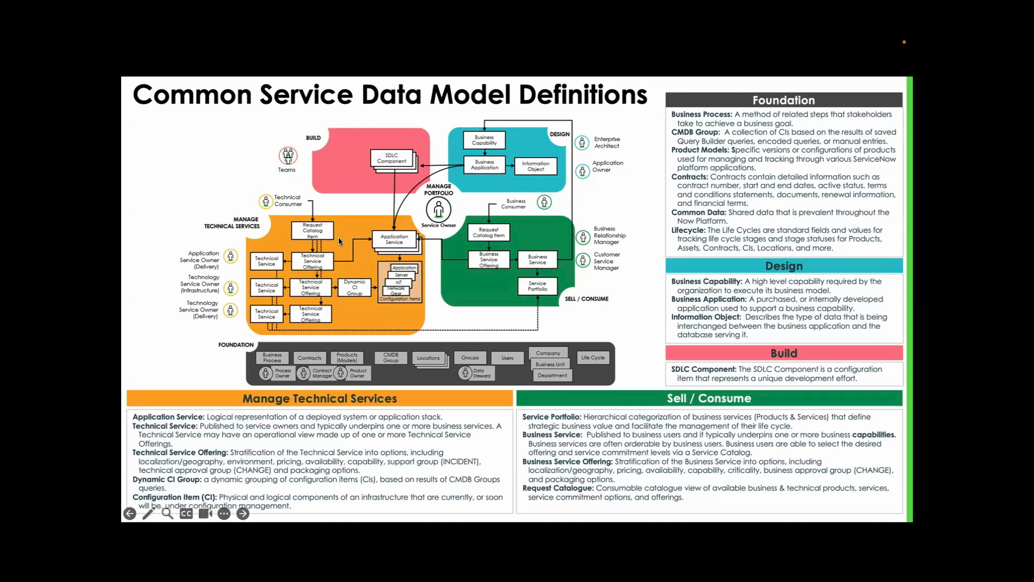
pyautogui.moveTo(333, 275)
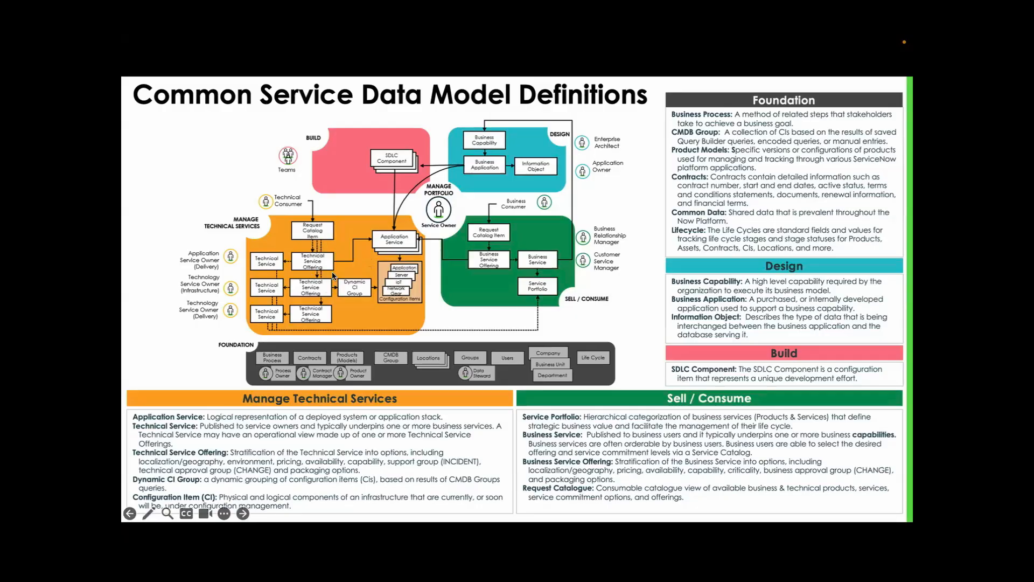
pyautogui.moveTo(517, 170)
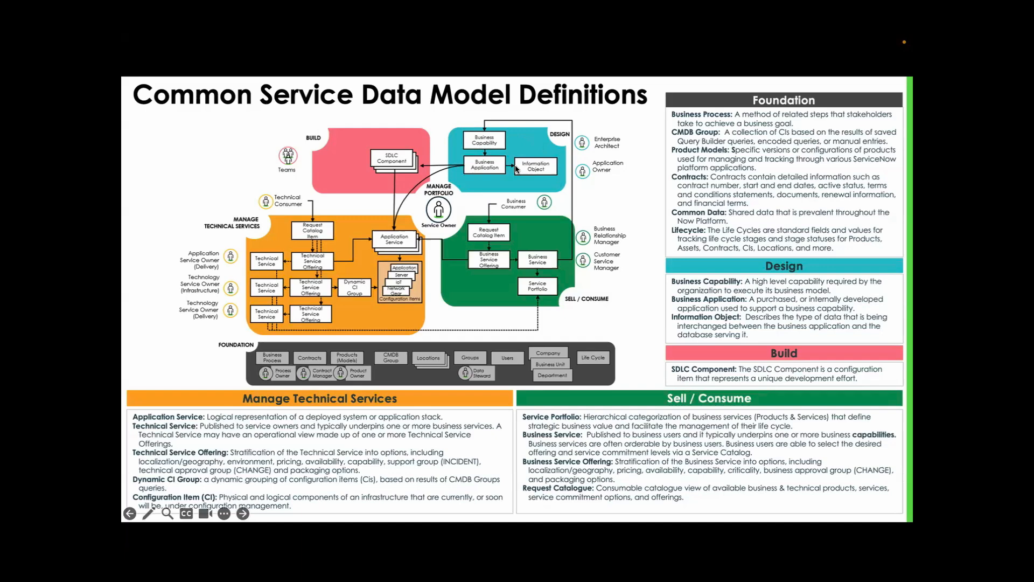
pyautogui.moveTo(436, 363)
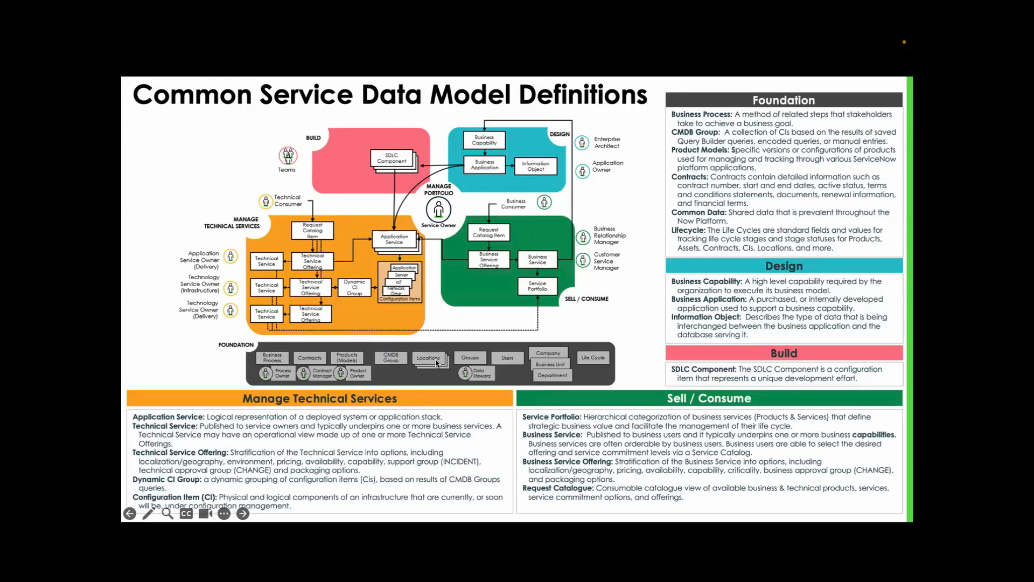
pyautogui.moveTo(439, 267)
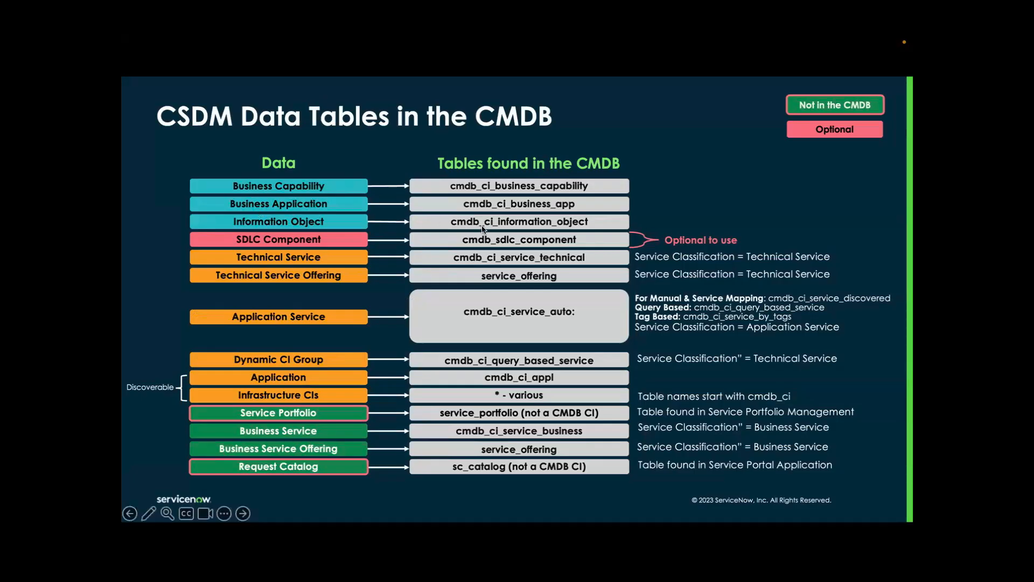
pyautogui.moveTo(553, 166)
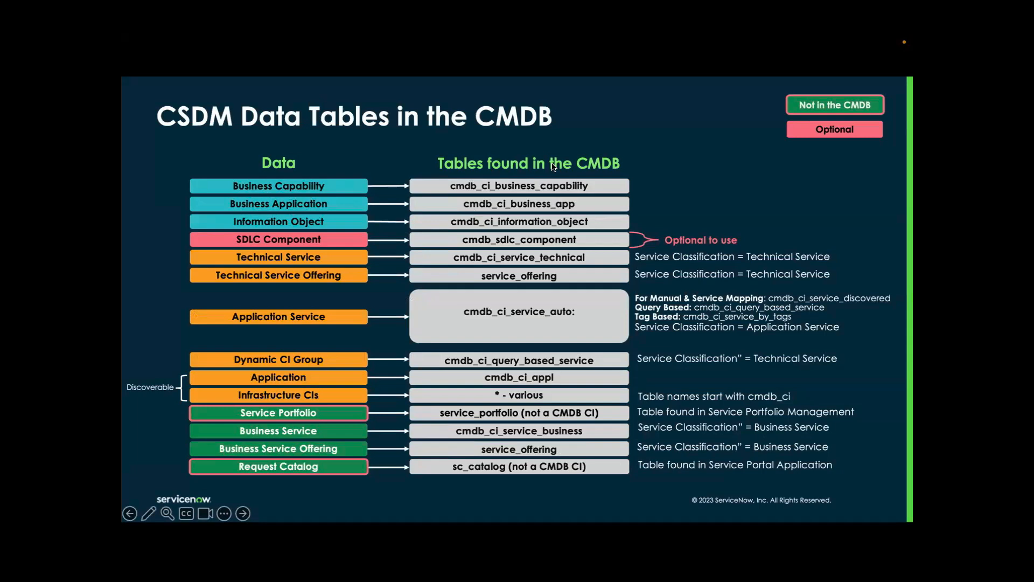
pyautogui.moveTo(282, 203)
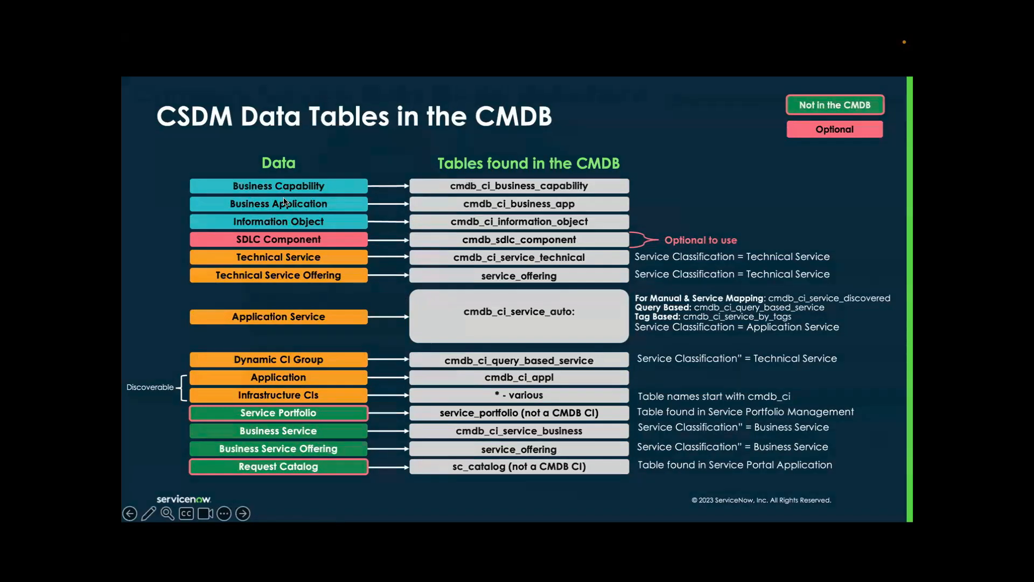
# Advance the slideshow to the 'CSDM Data Tables in the CMDB' slide.
pyautogui.click(241, 512)
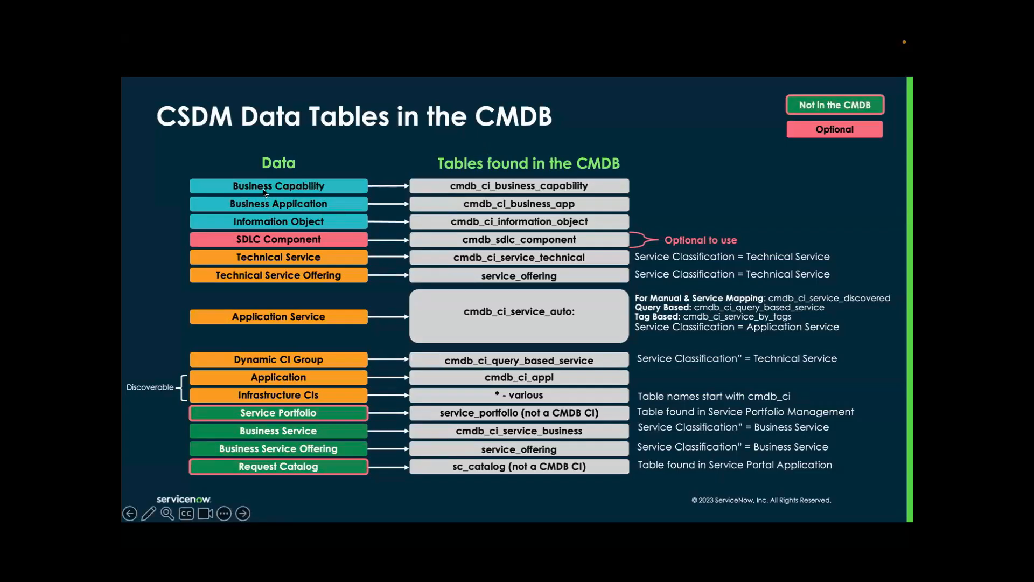
pyautogui.moveTo(323, 208)
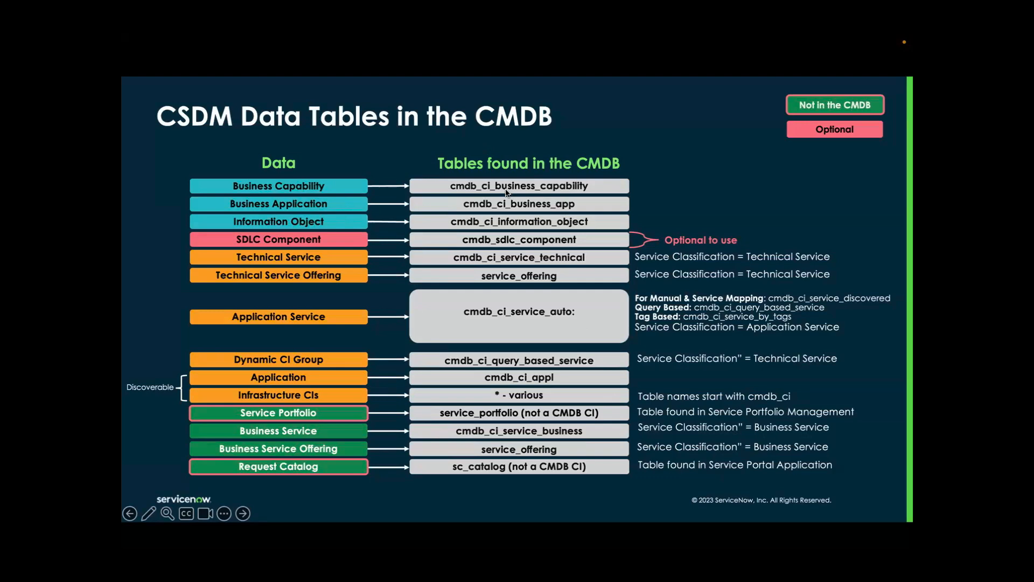
pyautogui.moveTo(539, 226)
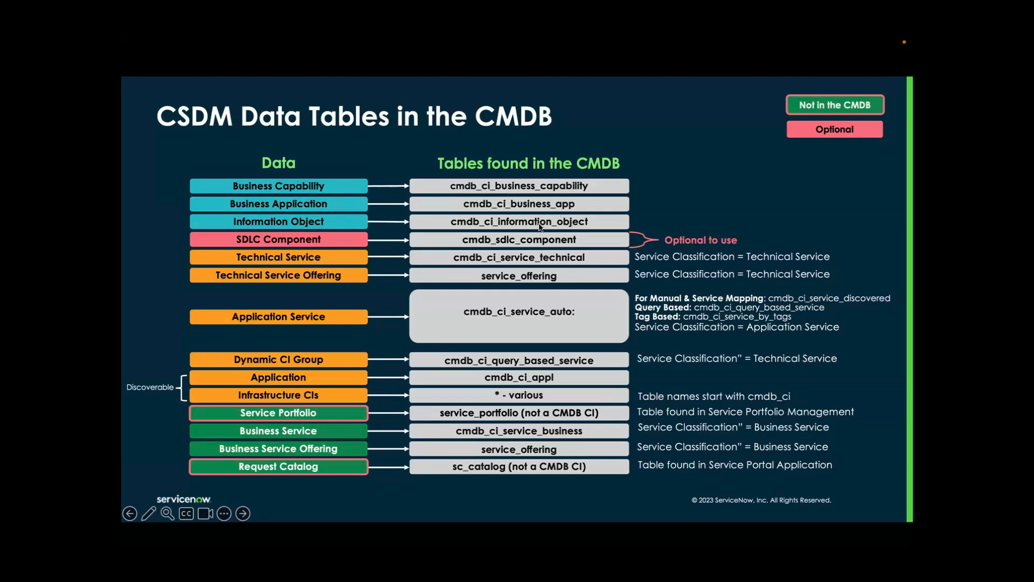
pyautogui.moveTo(514, 238)
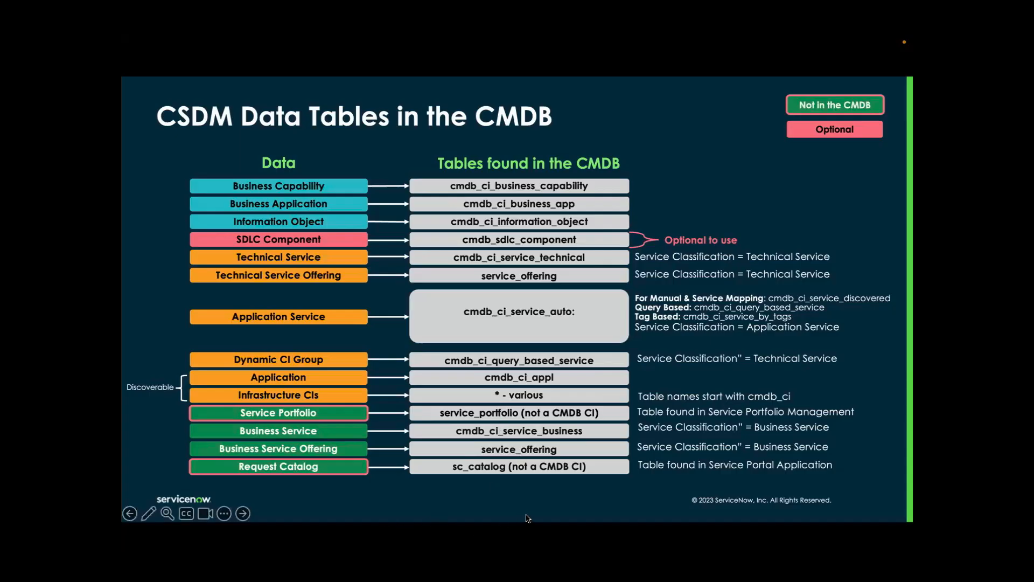
pyautogui.moveTo(438, 517)
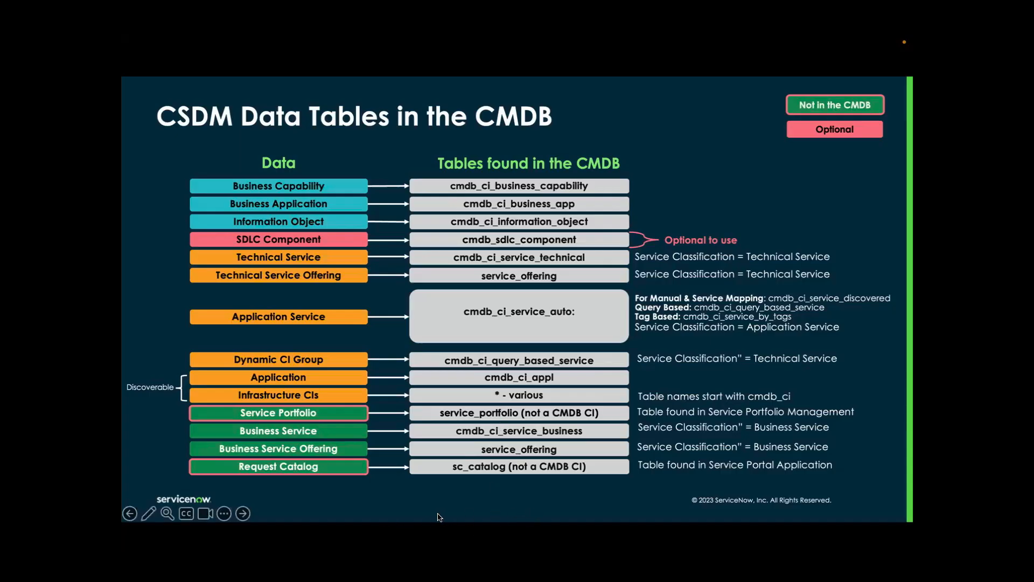
pyautogui.moveTo(407, 515)
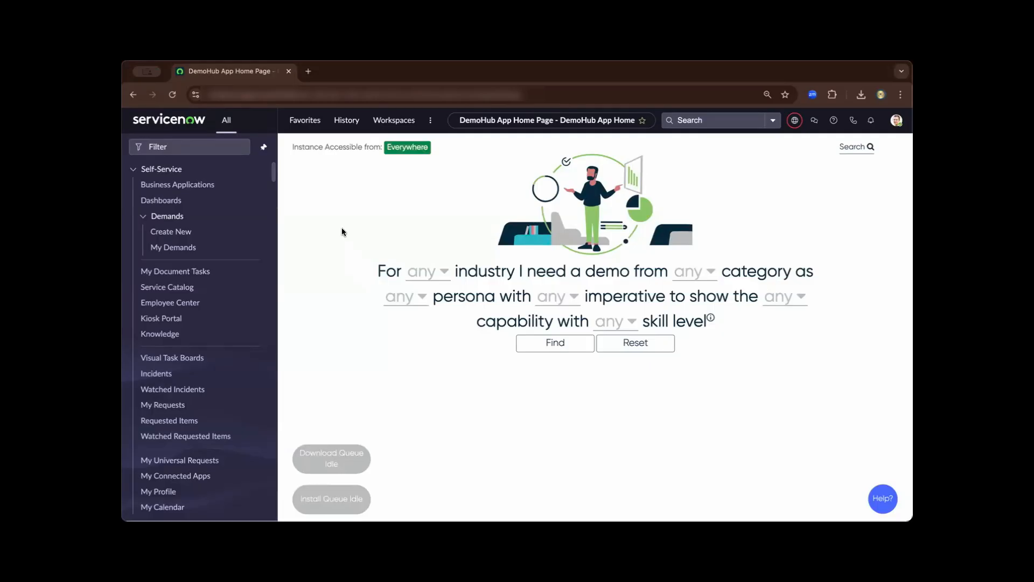
pyautogui.moveTo(351, 69)
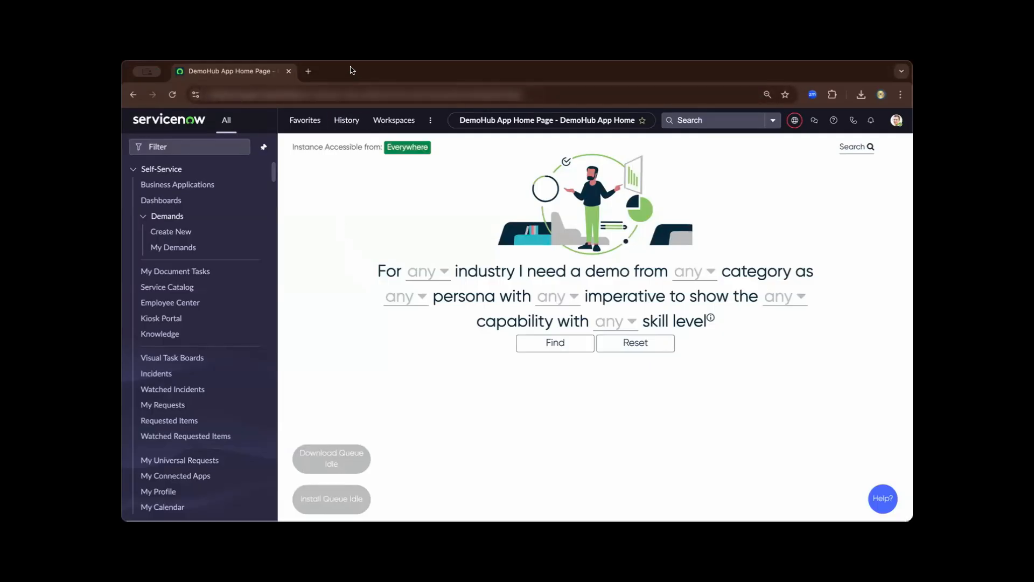
pyautogui.moveTo(349, 72)
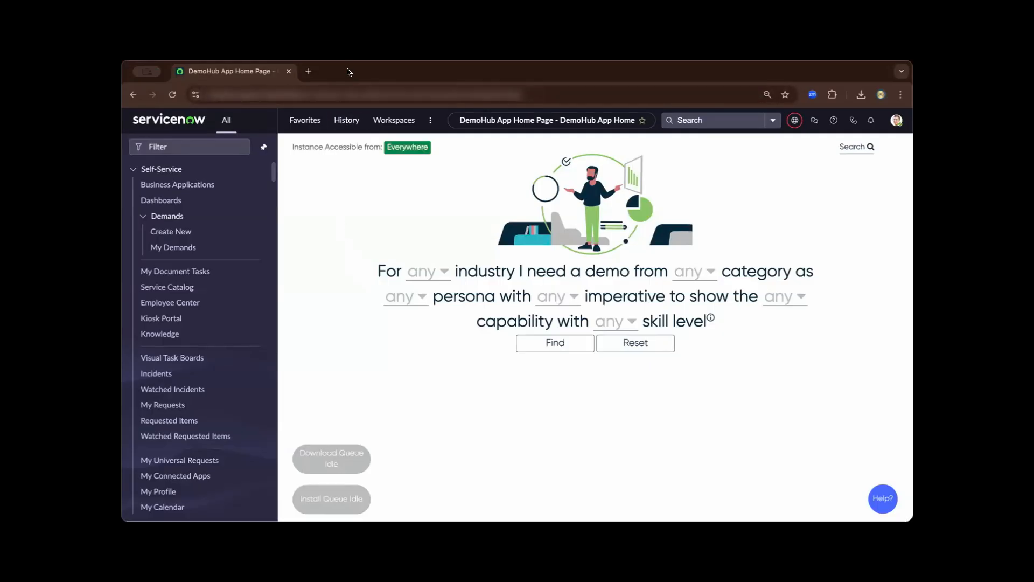
pyautogui.moveTo(213, 148)
pyautogui.write('i')
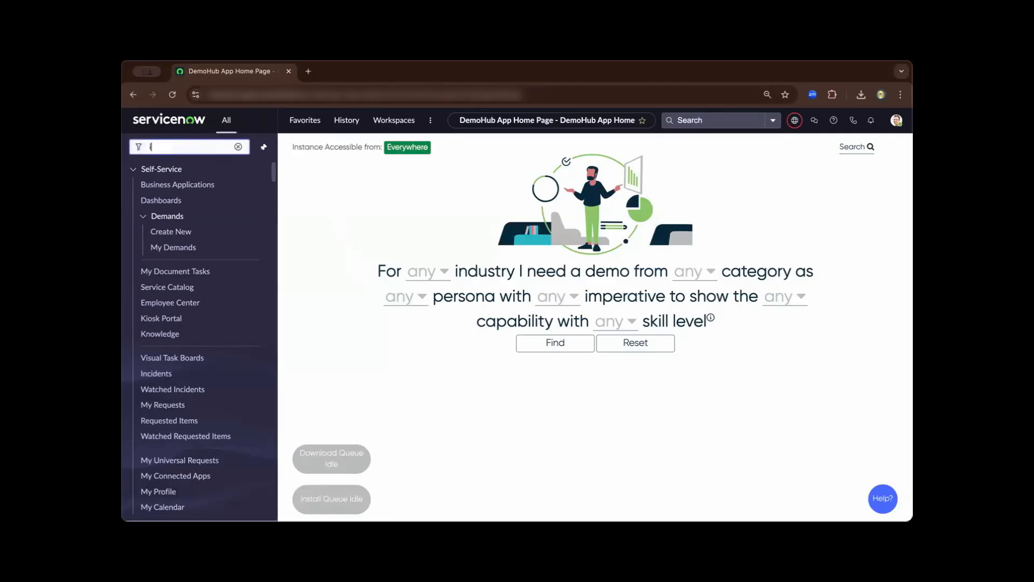
# Filter the navigator by 'incident' to reach the Incidents list.
pyautogui.write('ncident')
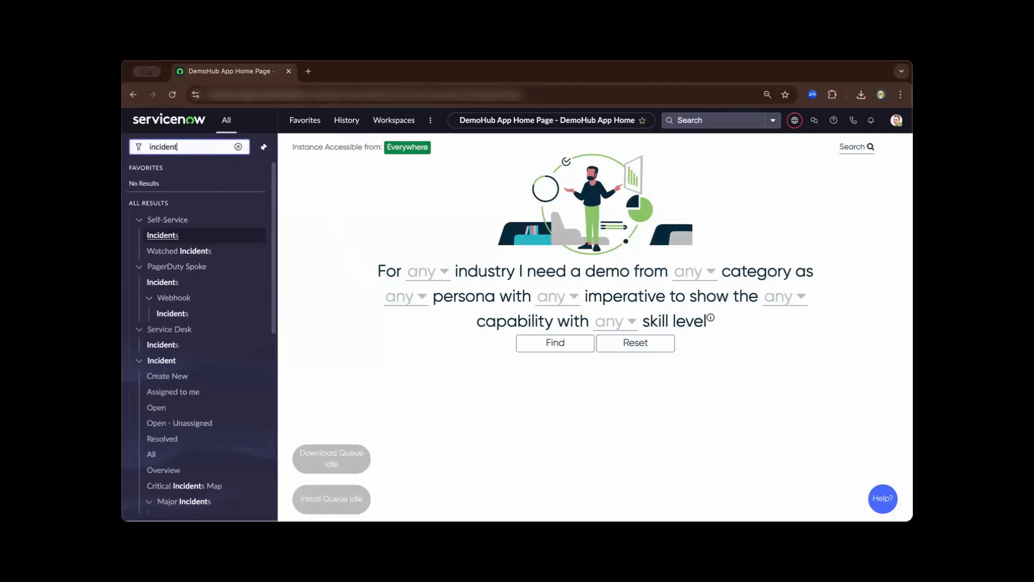
pyautogui.moveTo(170, 379)
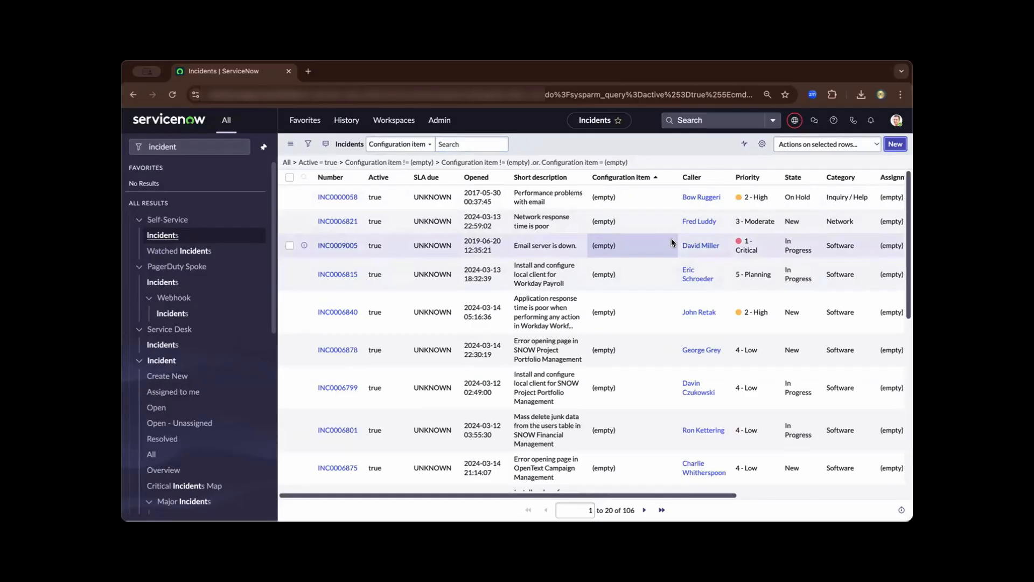
# Start a new incident with caller, description 'Laptop was dropped - screen is cracked', category Network and subcategory.
pyautogui.click(893, 144)
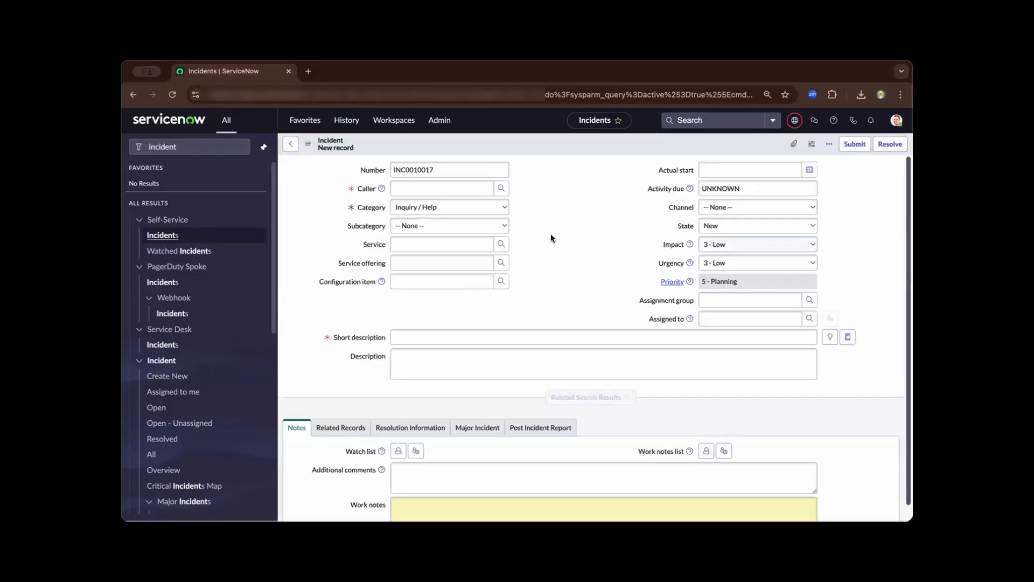
pyautogui.moveTo(556, 235)
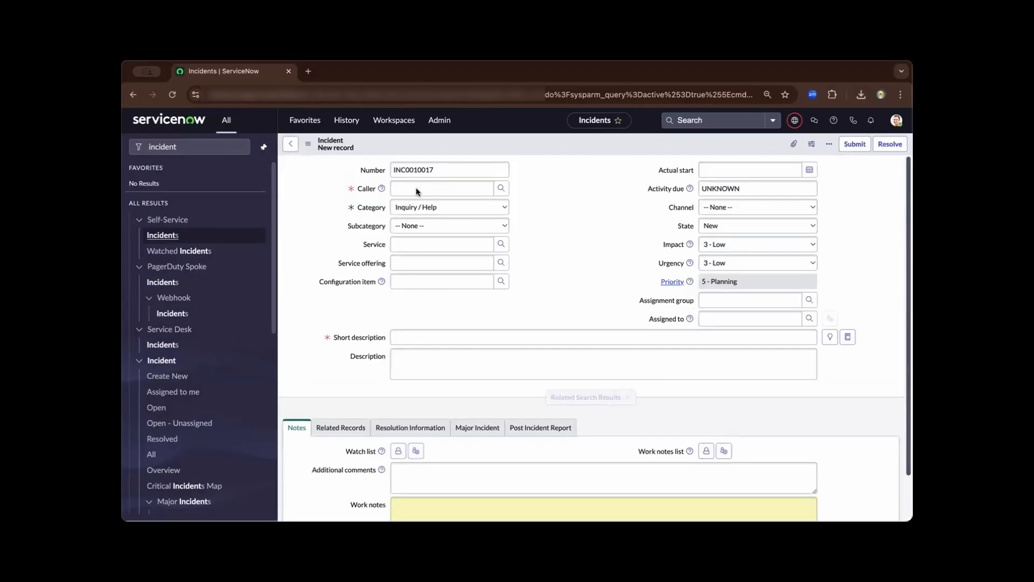
pyautogui.click(441, 187)
pyautogui.write('Abel Tuter')
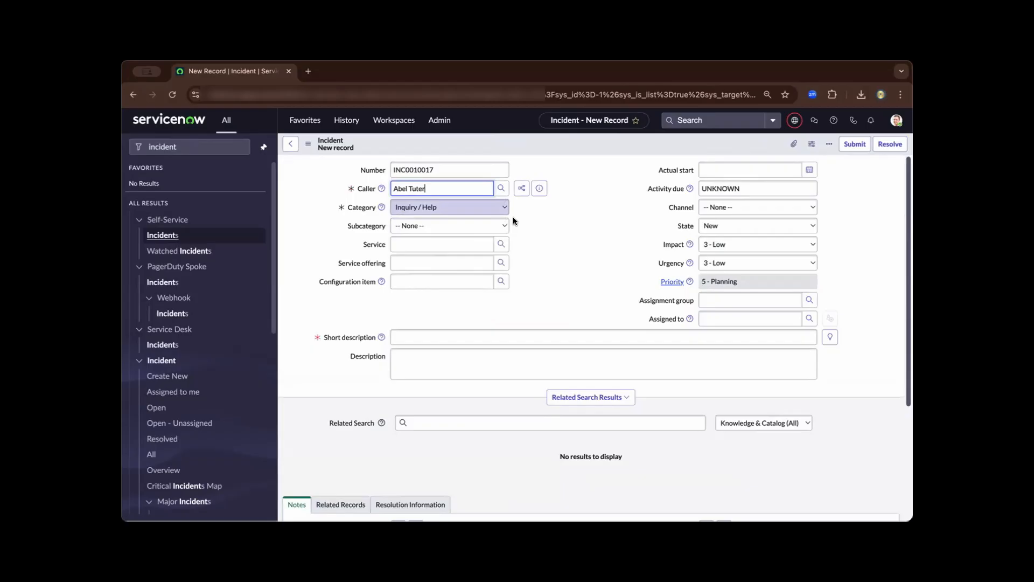
pyautogui.write('Laptop was dropped - screen is cracked')
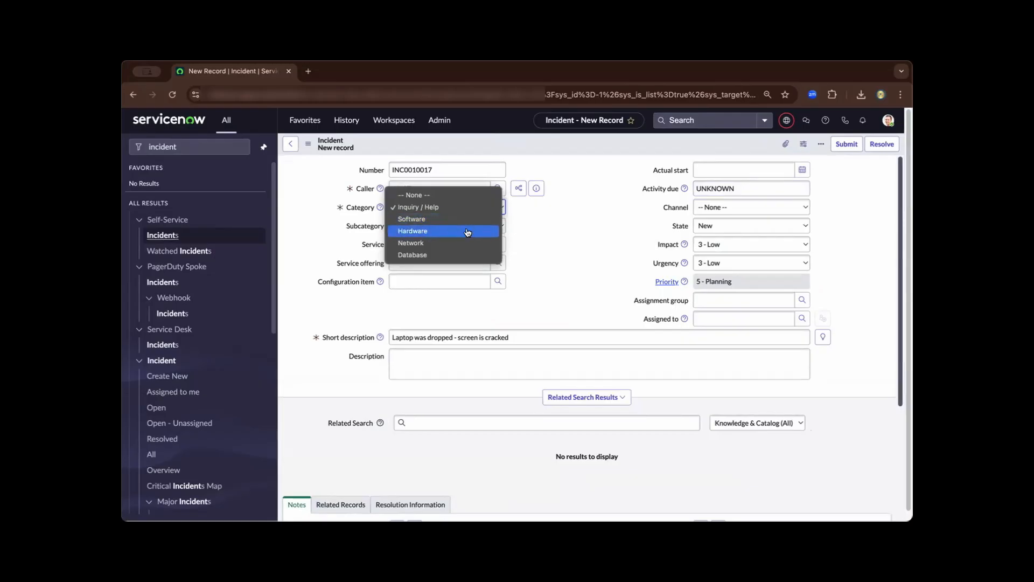
pyautogui.moveTo(465, 244)
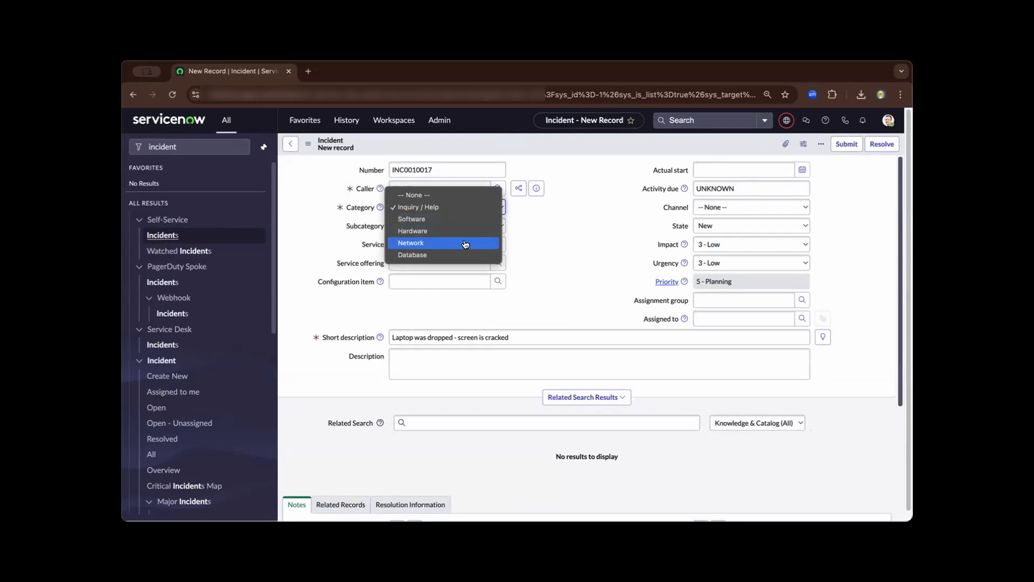
pyautogui.click(410, 244)
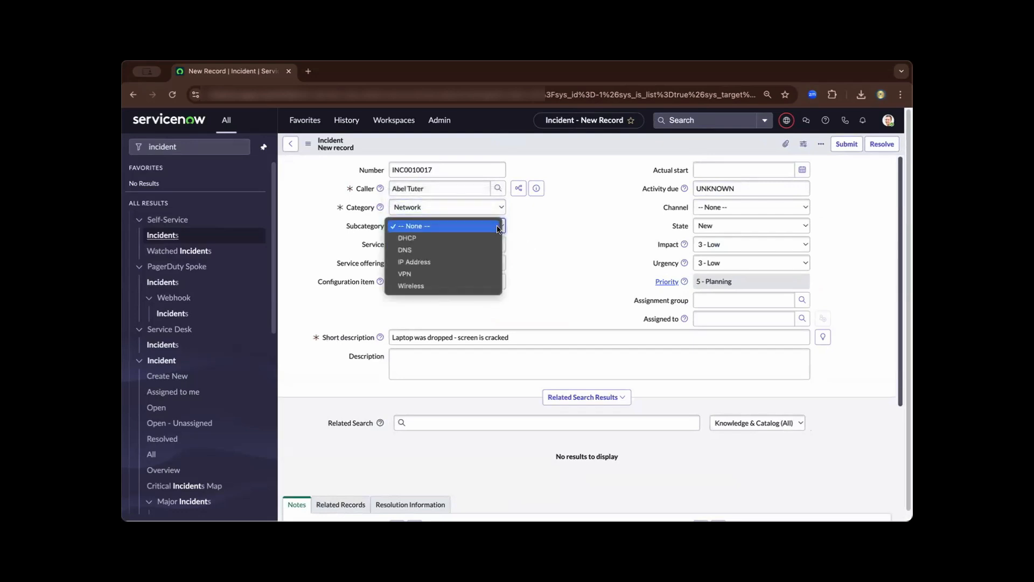
pyautogui.moveTo(480, 262)
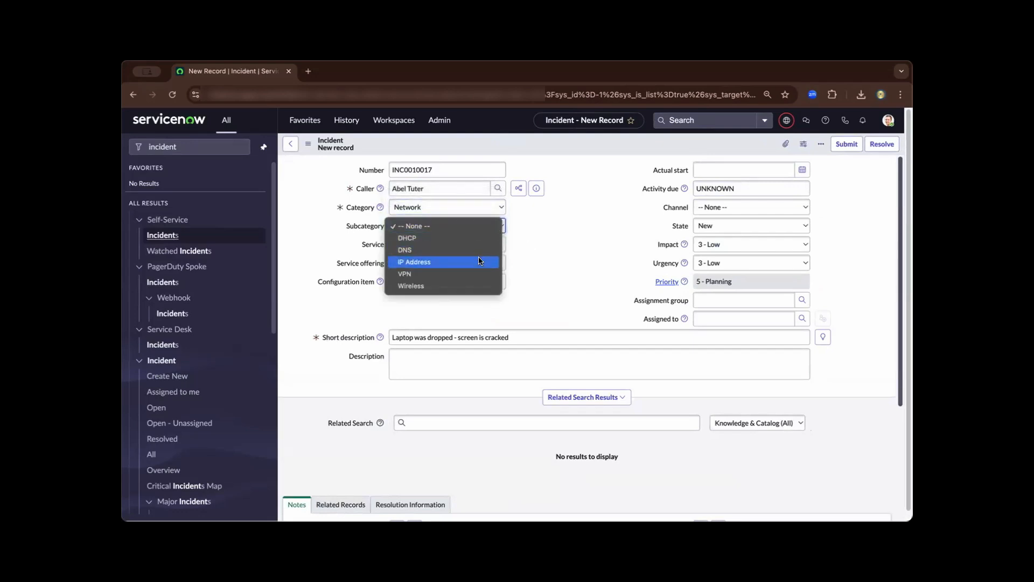
pyautogui.moveTo(477, 252)
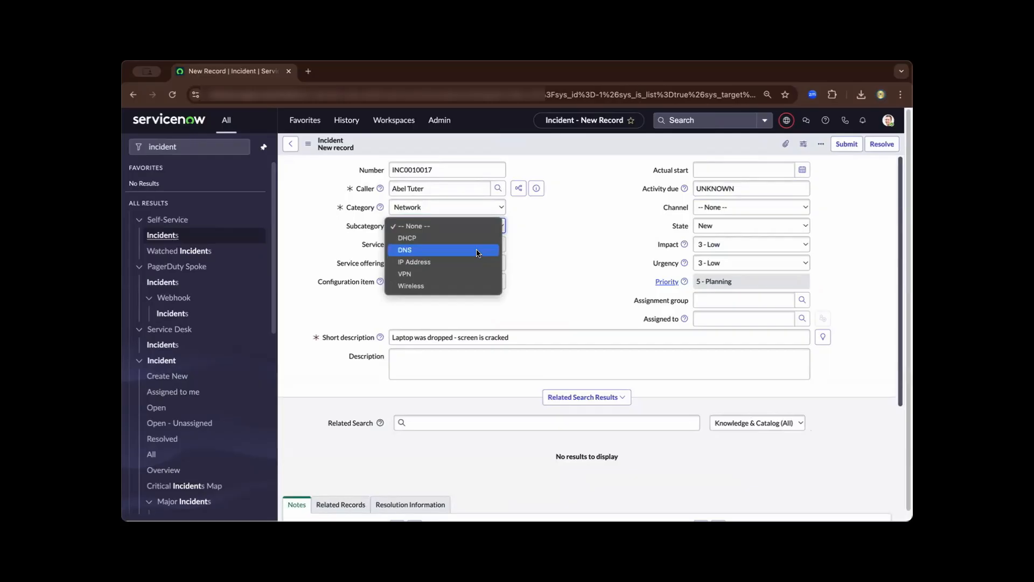
pyautogui.click(410, 285)
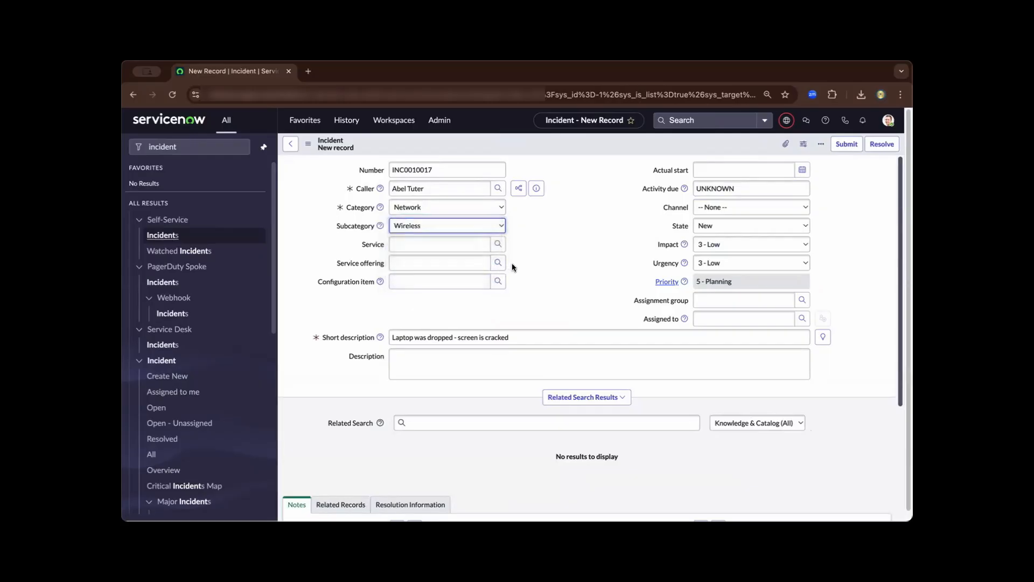
# Set the incident's service to Email from recent selections.
pyautogui.click(454, 281)
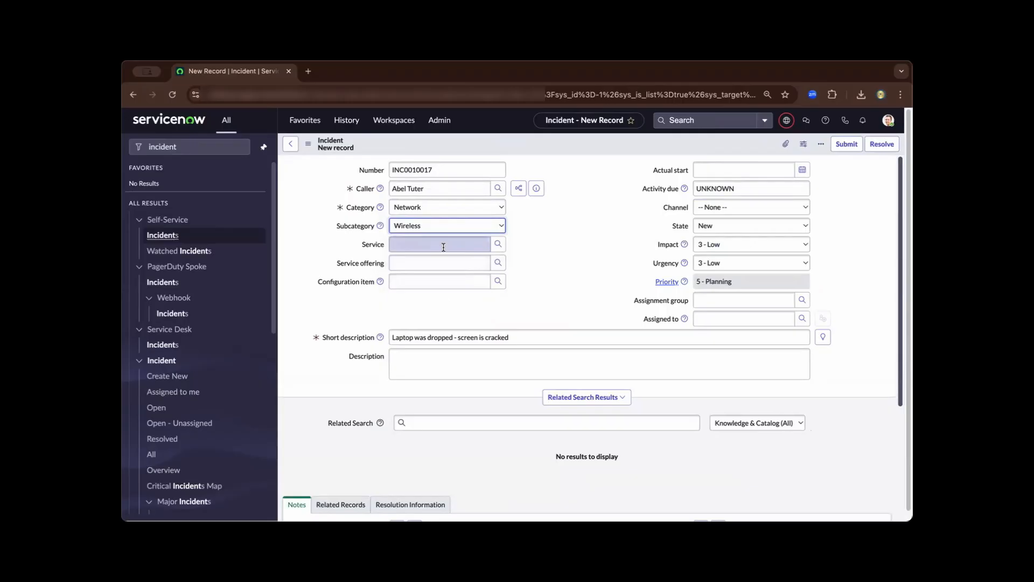
pyautogui.click(441, 243)
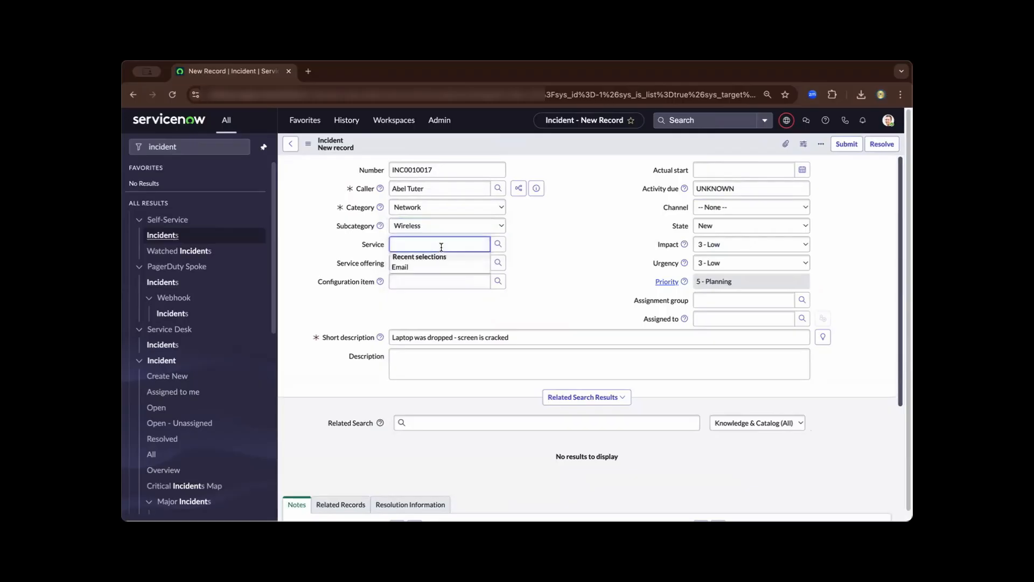
pyautogui.moveTo(432, 272)
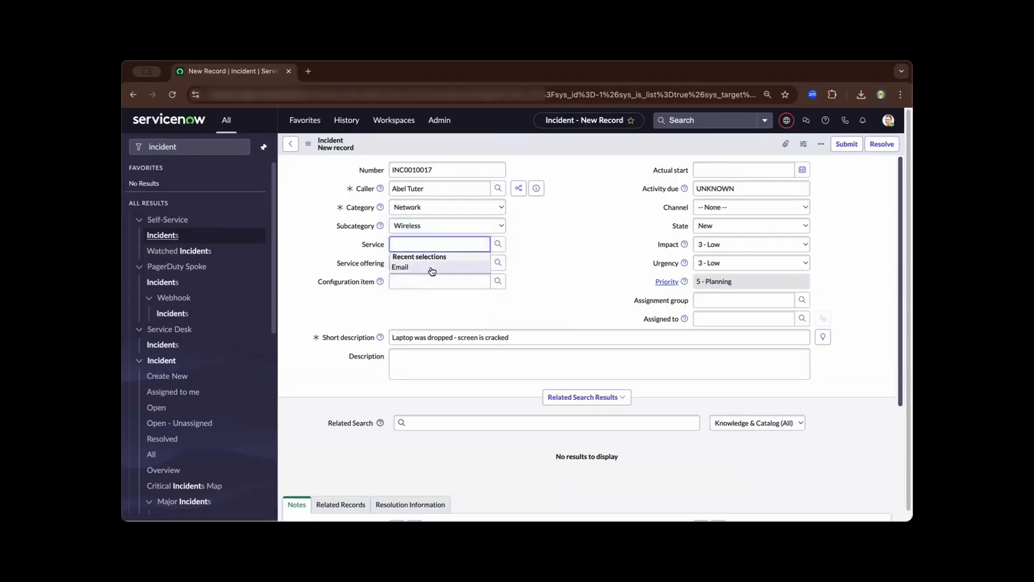
pyautogui.click(400, 267)
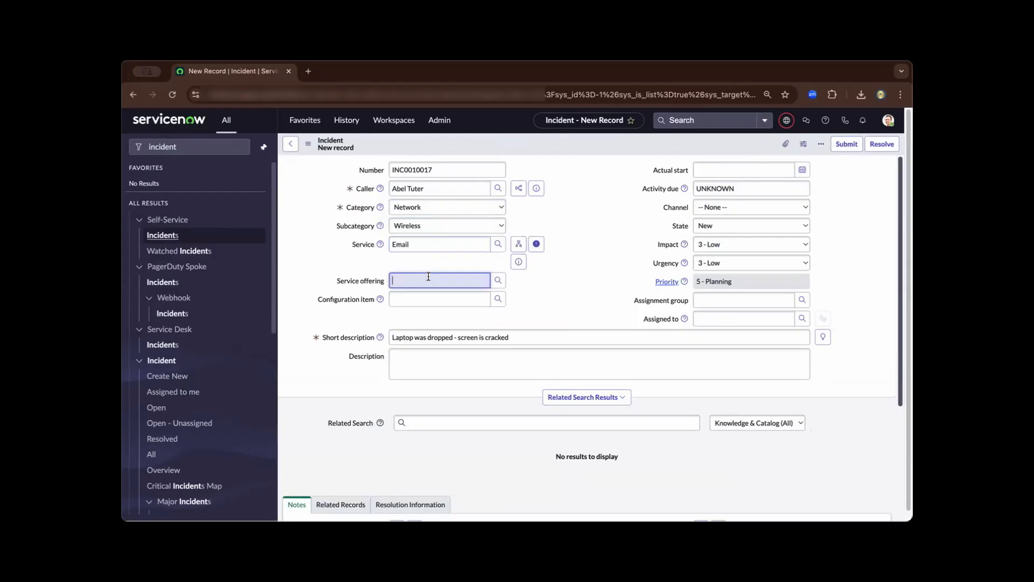
pyautogui.write('1')
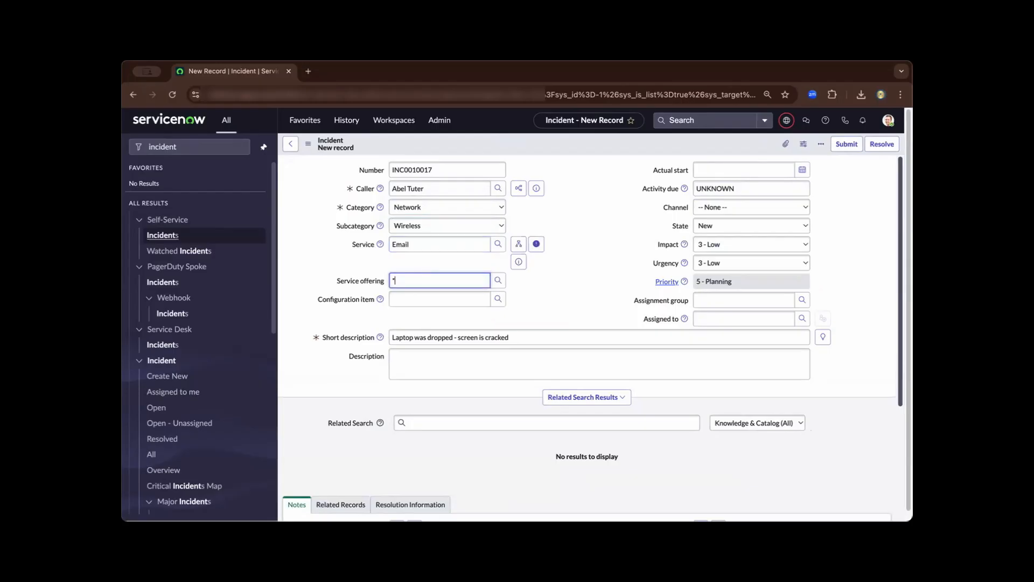
pyautogui.press('Backspace')
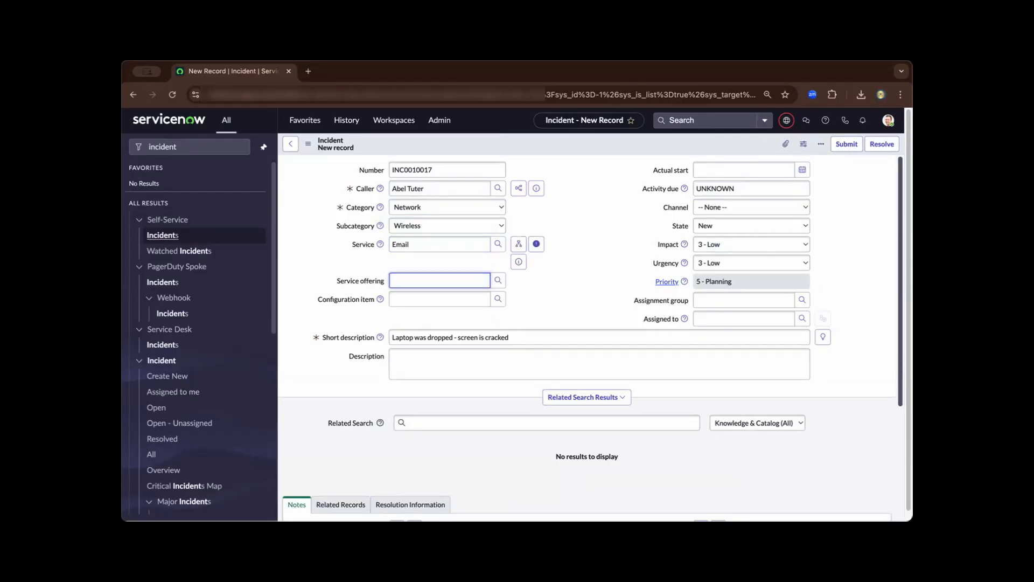
pyautogui.write('email')
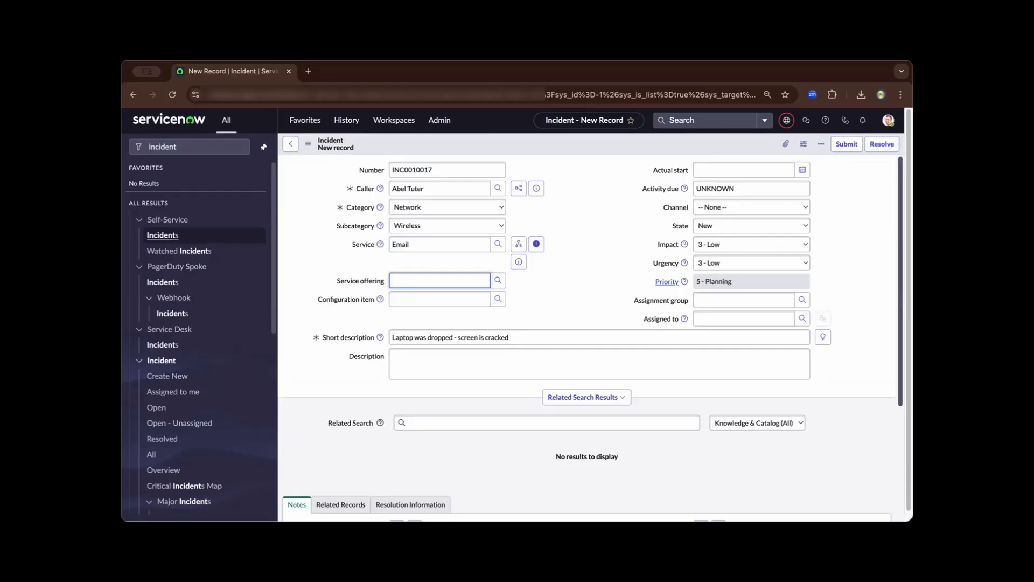
# Set the configuration item to ny8500-nbxs08 and reach the impact choices.
pyautogui.click(438, 299)
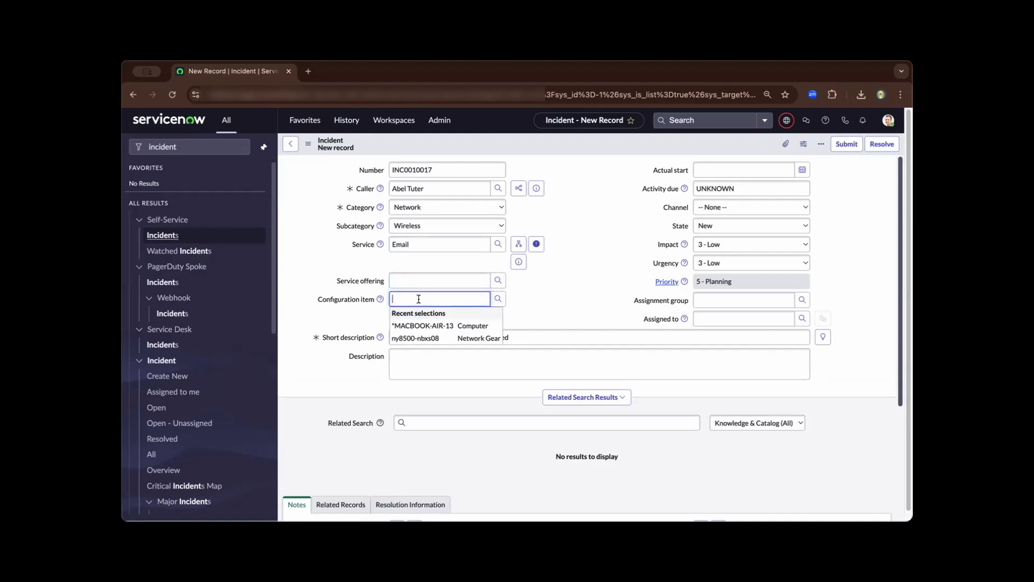
pyautogui.click(415, 337)
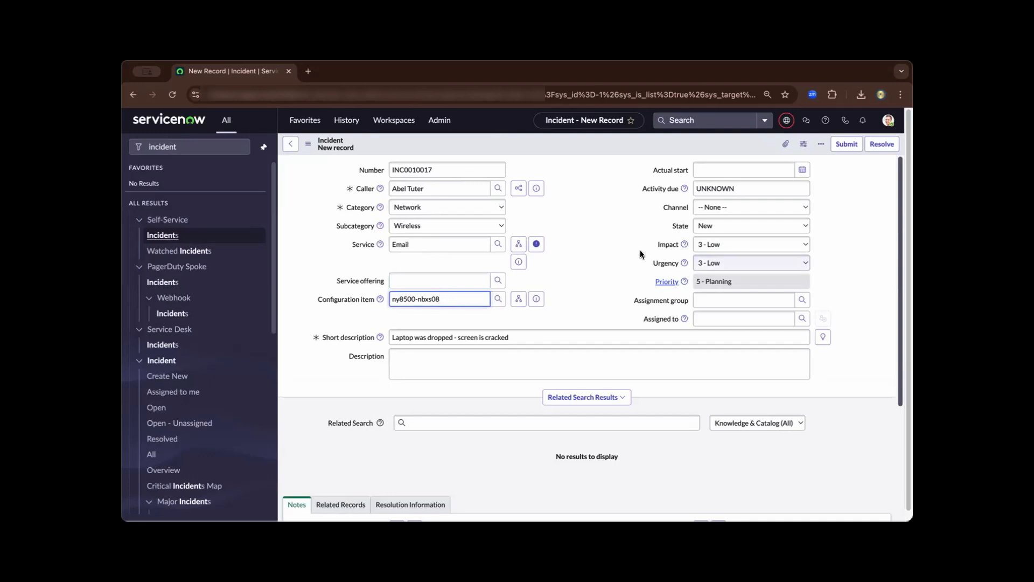
pyautogui.click(751, 226)
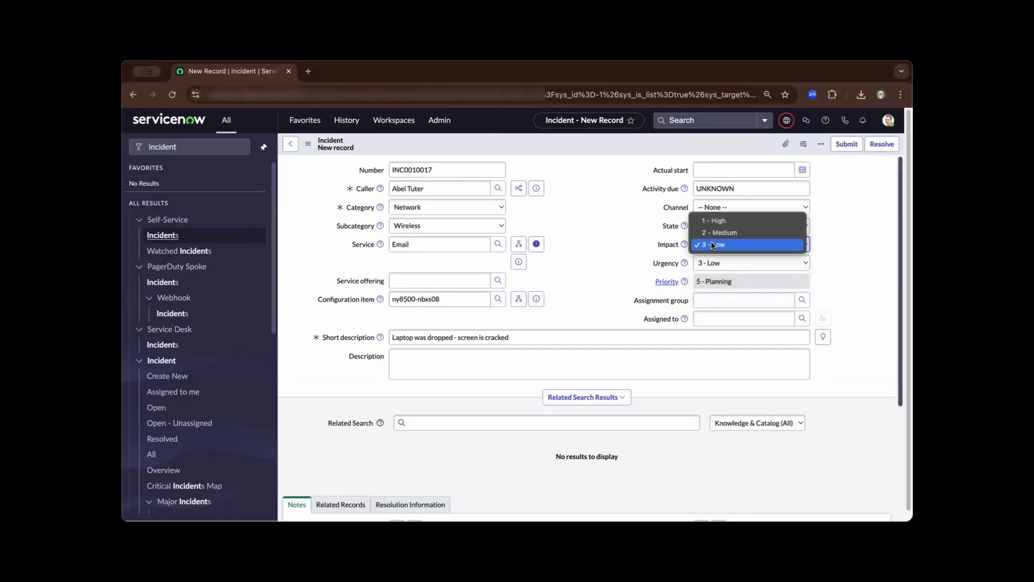
# Set impact to 1 - High, assign the Network group and submit the incident.
pyautogui.click(711, 245)
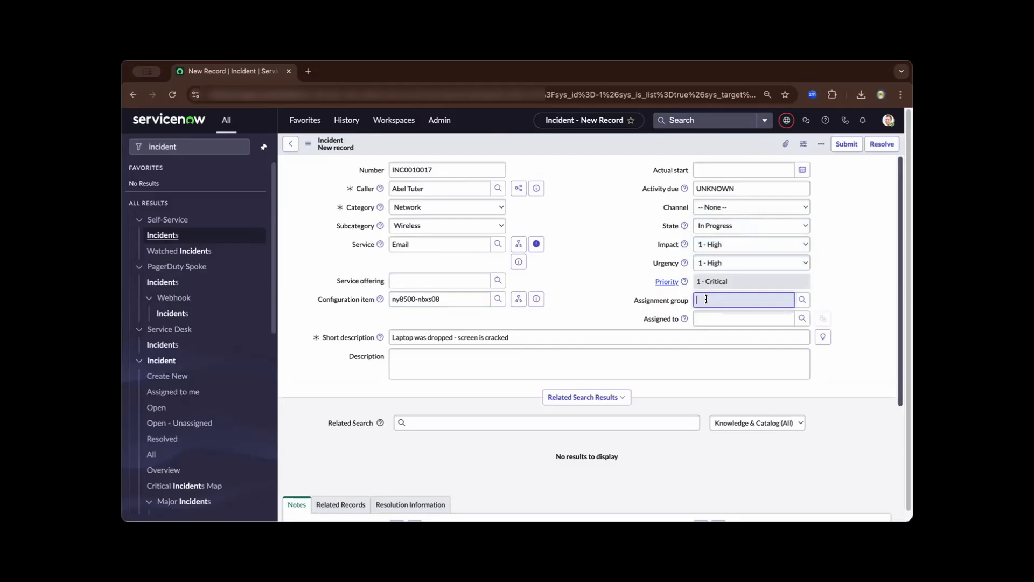
pyautogui.click(743, 300)
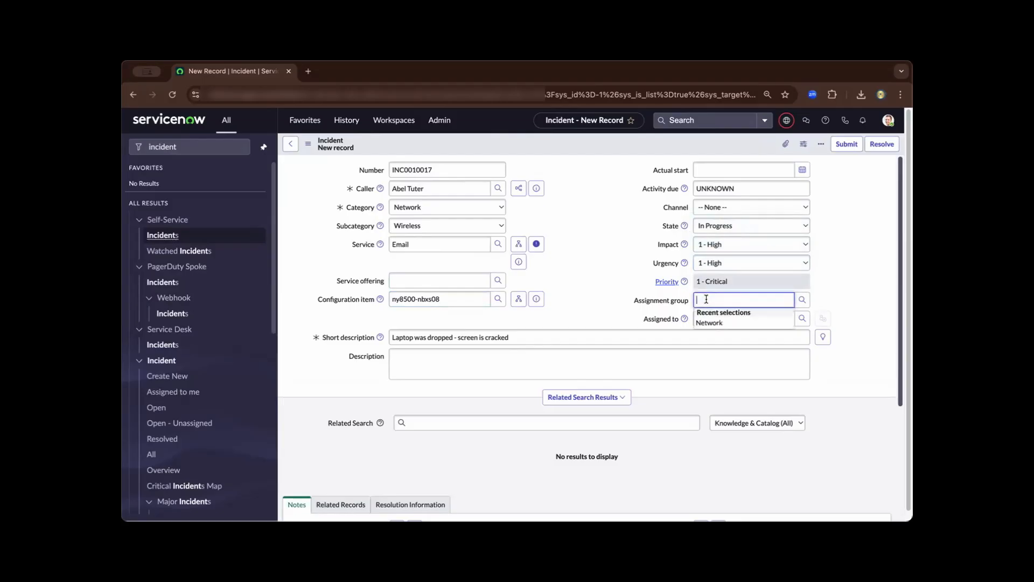
pyautogui.moveTo(711, 323)
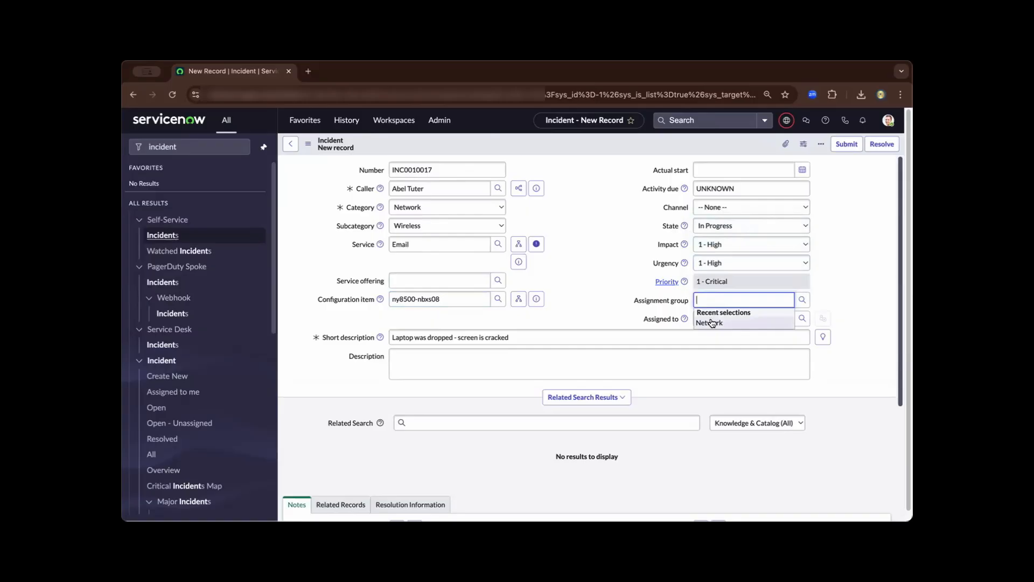
pyautogui.click(709, 323)
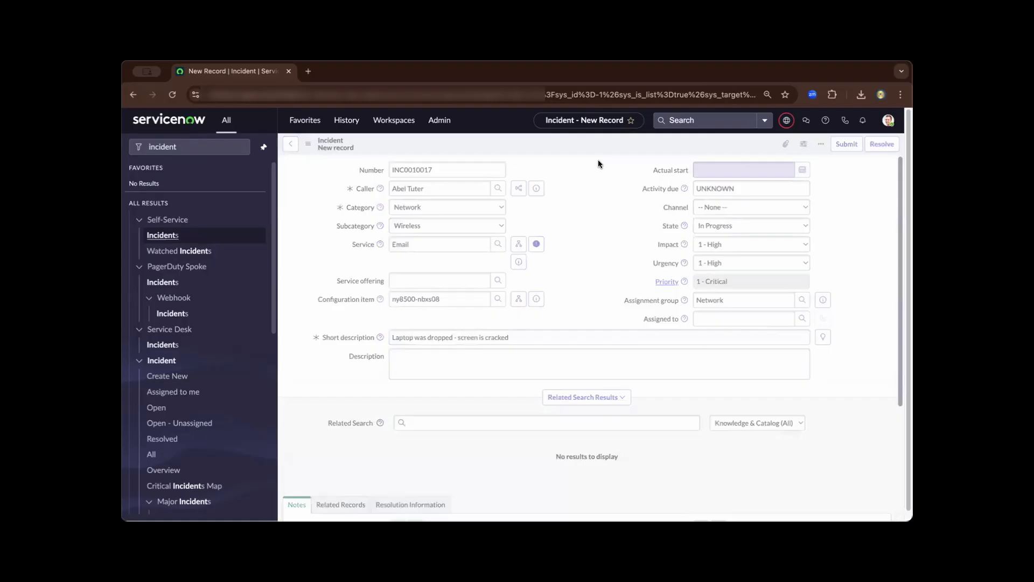
pyautogui.click(845, 145)
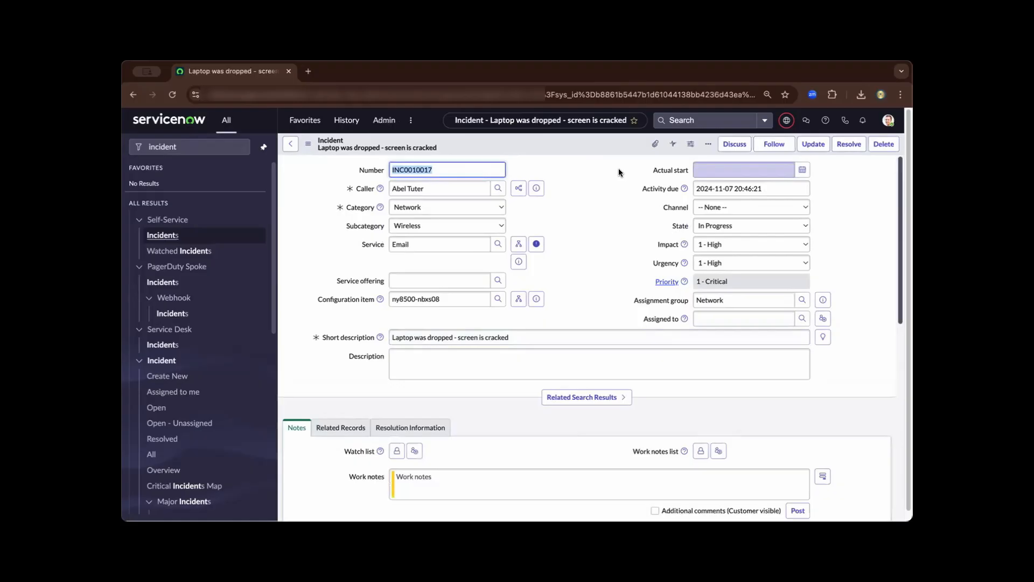
pyautogui.moveTo(615, 173)
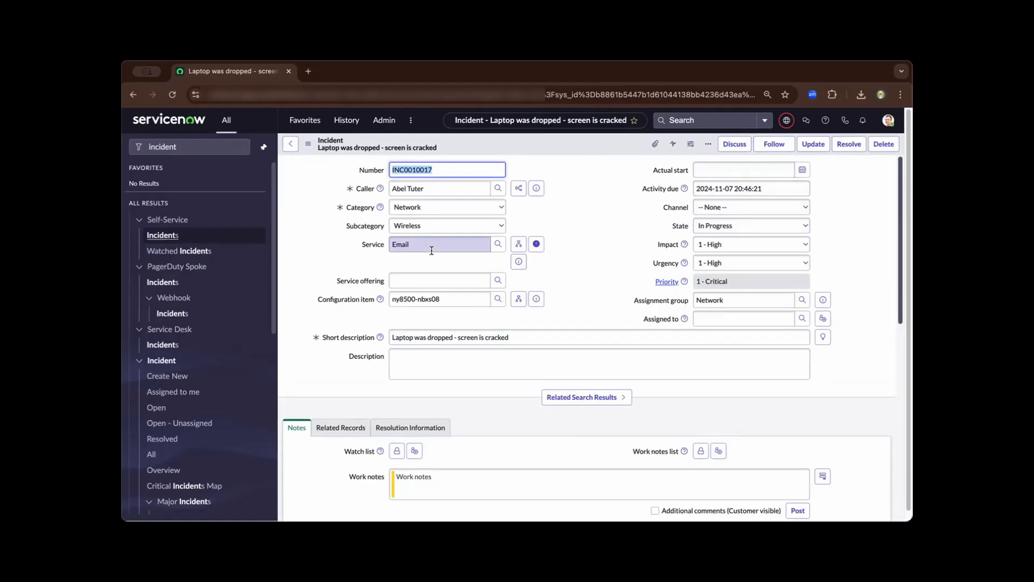
# From reopened incident INC0010017, show the dependency map for configuration item ny8500-nbxs08.
pyautogui.click(439, 280)
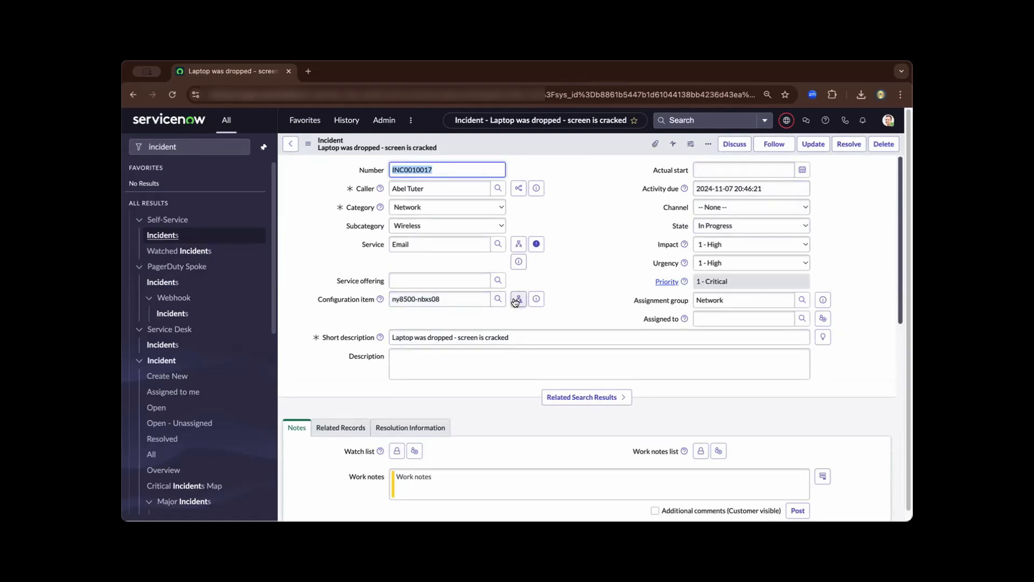
pyautogui.click(517, 300)
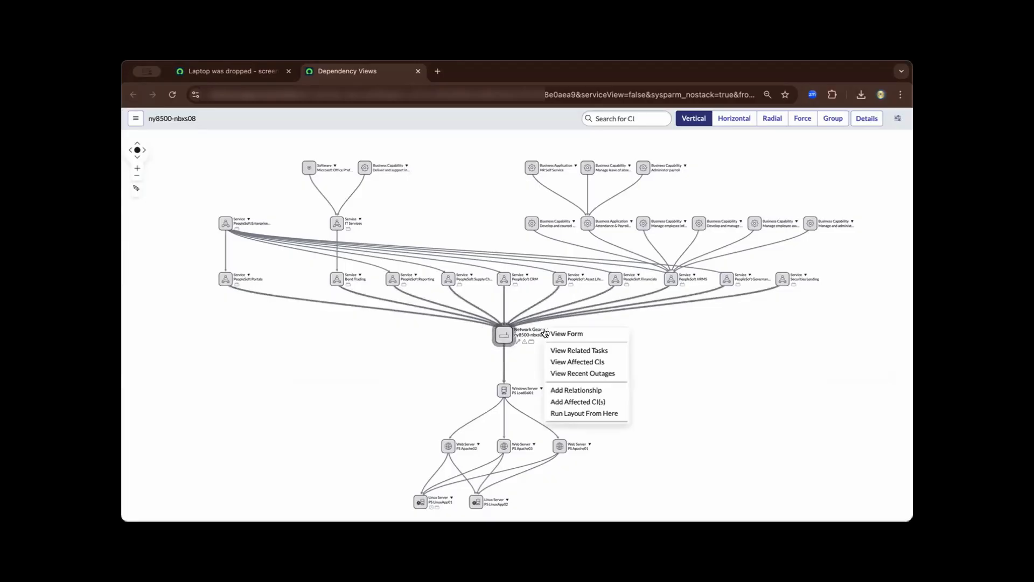
# View the ny8500-nbxs08 network gear form and scroll through its Related Items lists.
pyautogui.click(567, 334)
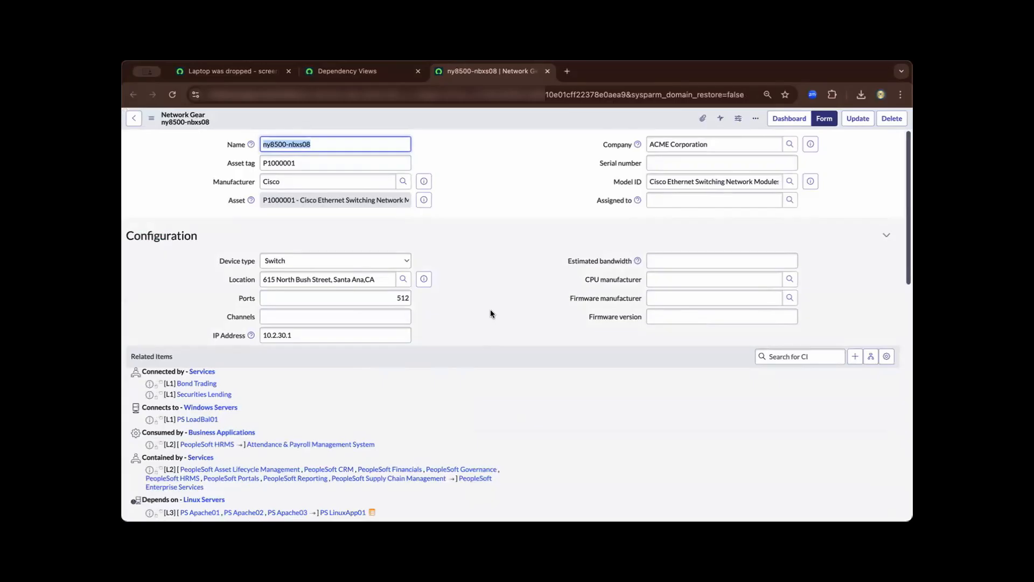
pyautogui.scroll(-3)
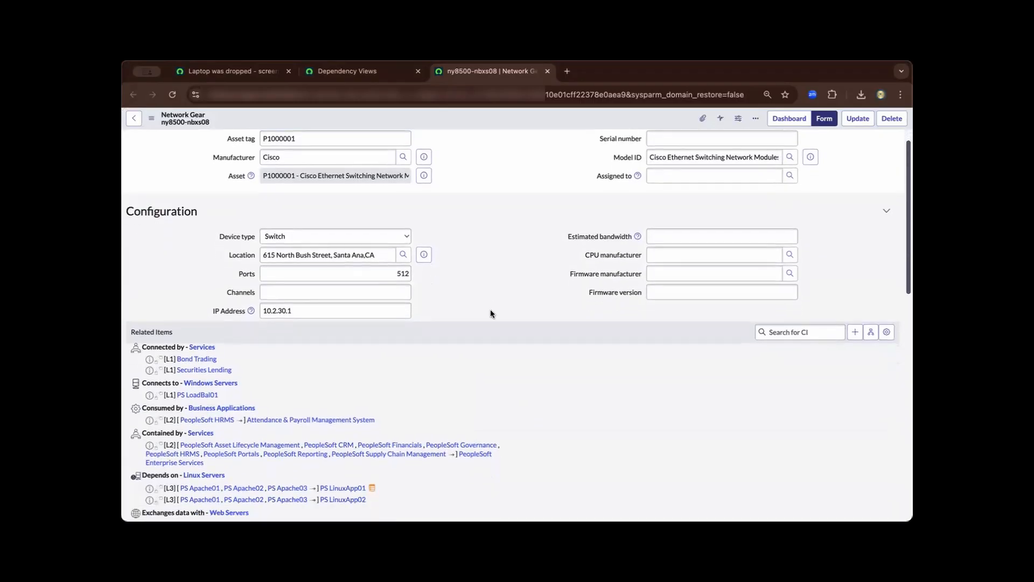
pyautogui.scroll(-3)
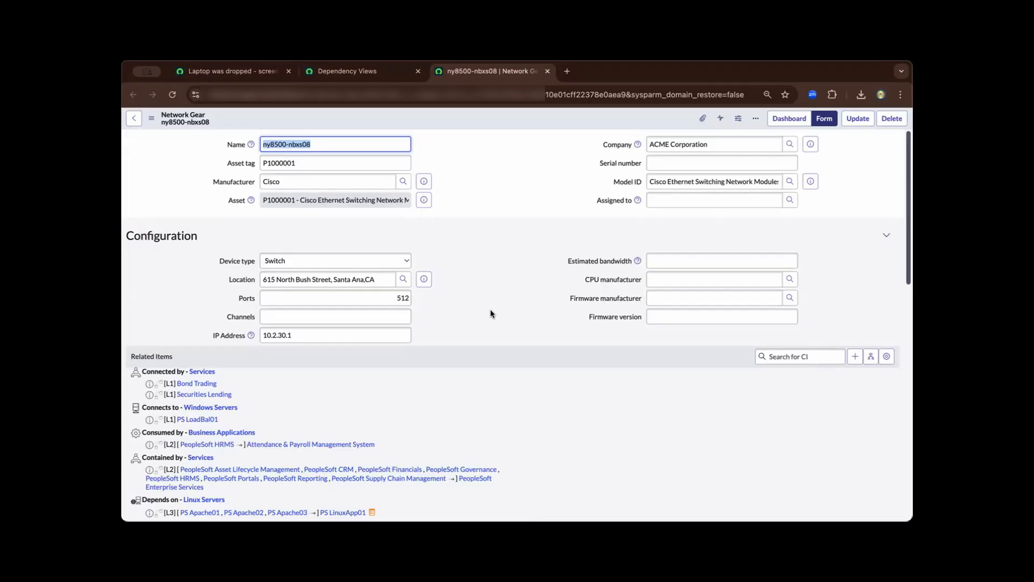
pyautogui.scroll(-3)
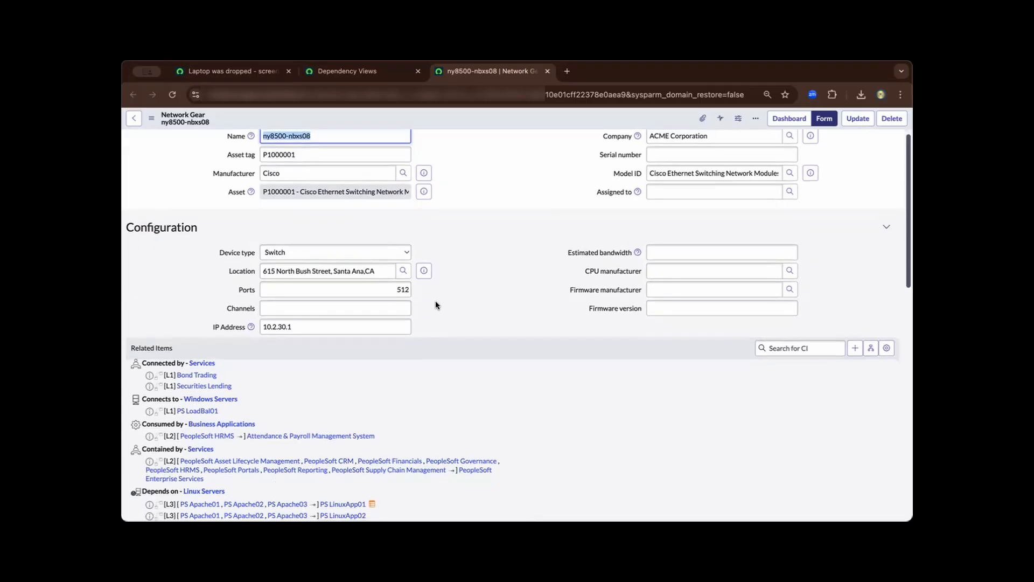
pyautogui.moveTo(133, 119)
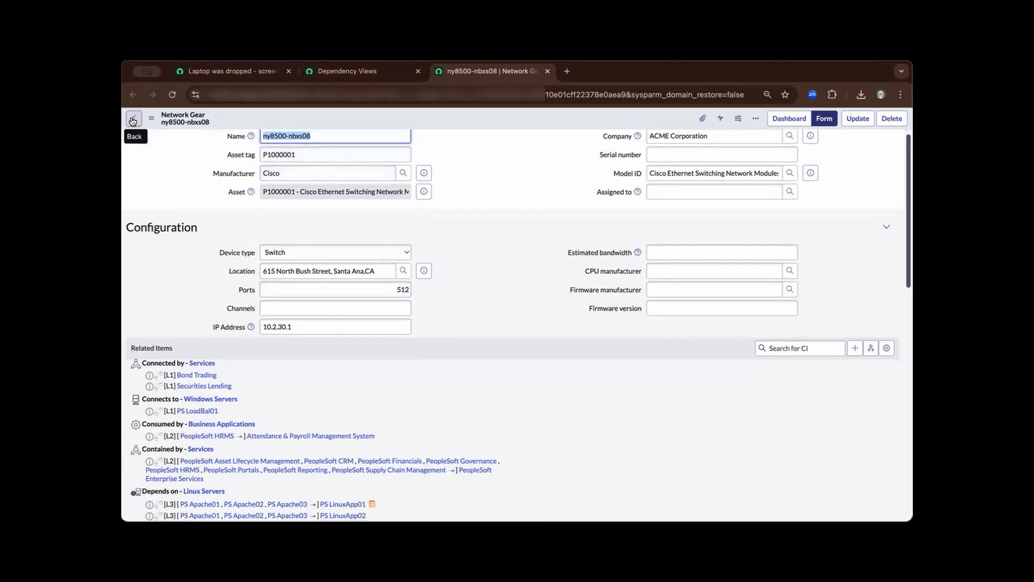
pyautogui.scroll(-3)
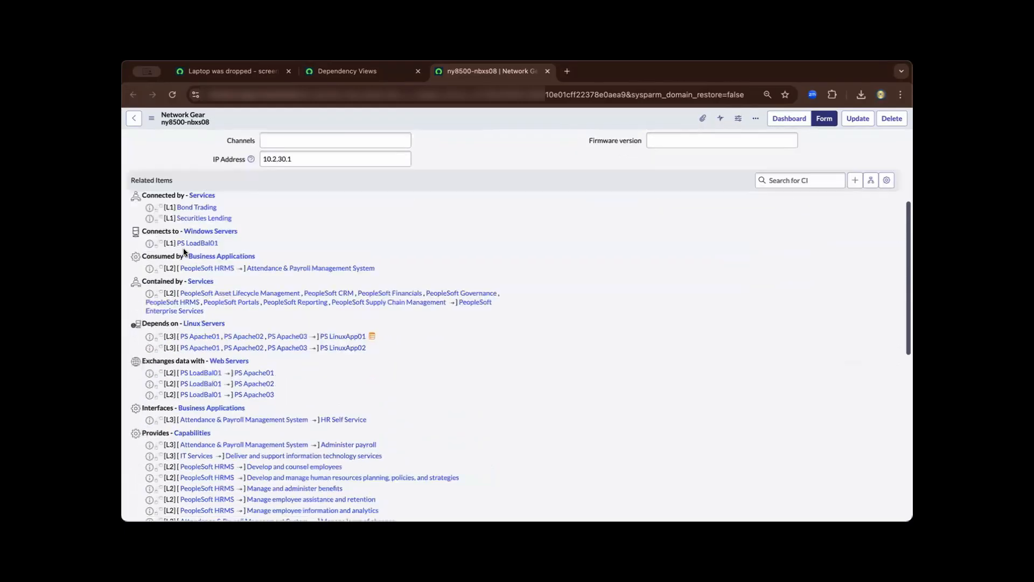
pyautogui.scroll(-3)
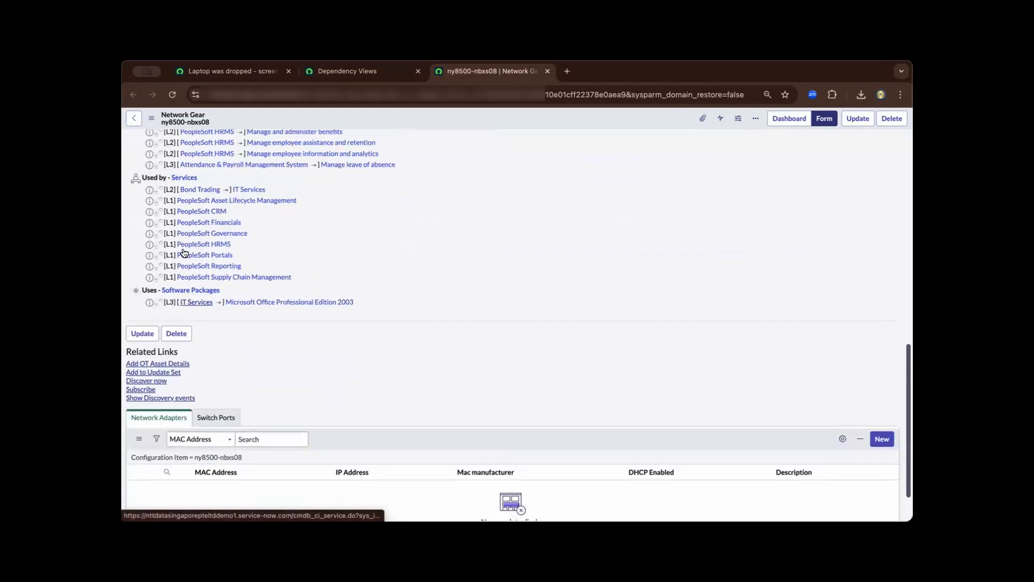
# Return to incident INC0010017 and select its assignment group value Network.
pyautogui.click(133, 118)
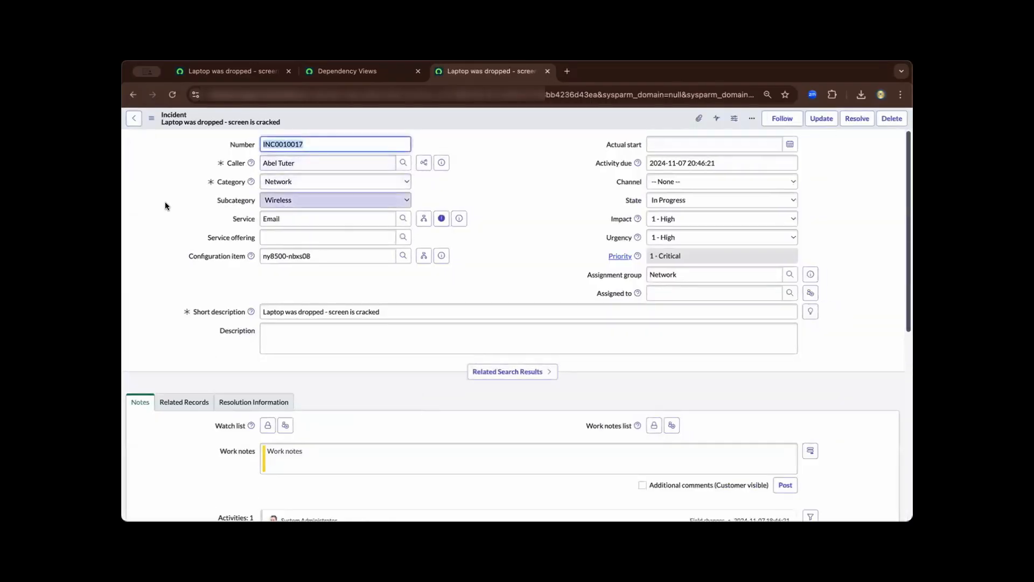
pyautogui.click(714, 275)
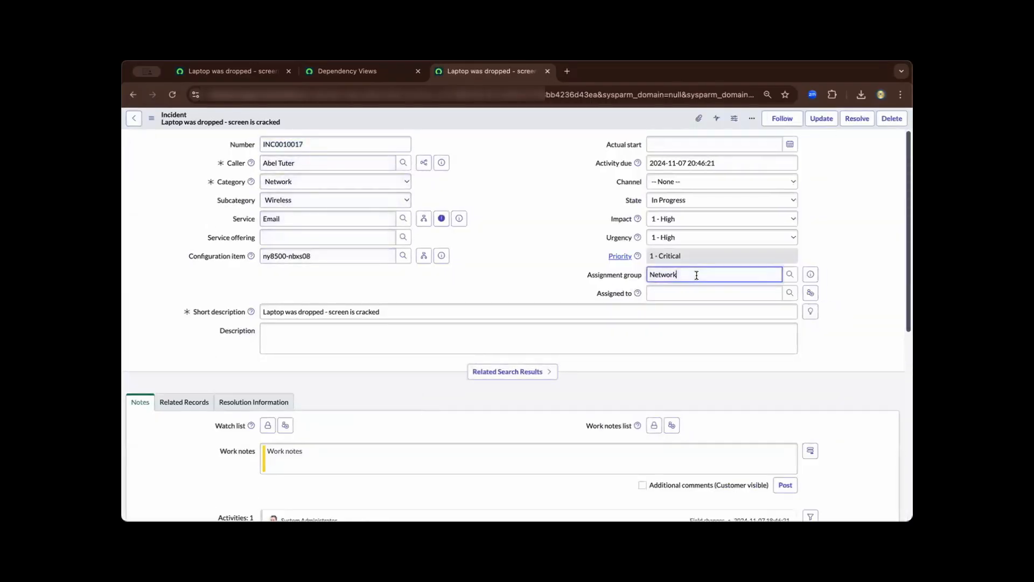
pyautogui.doubleClick(662, 275)
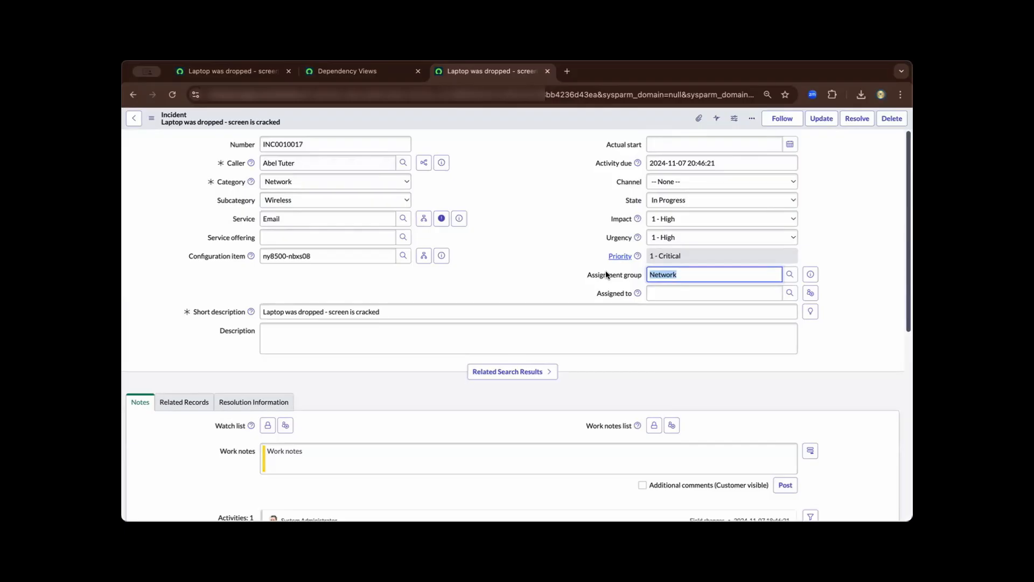
pyautogui.moveTo(601, 277)
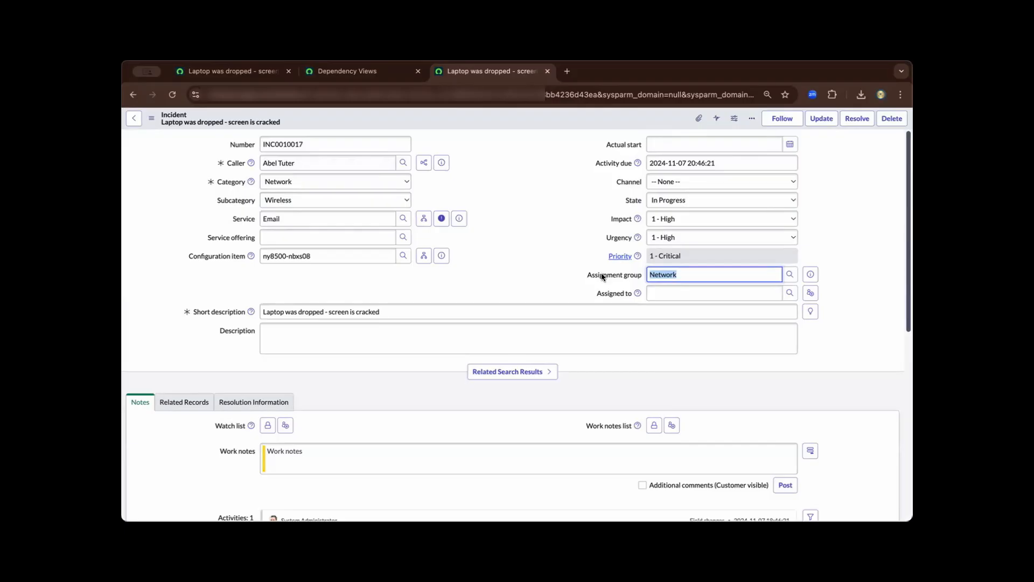